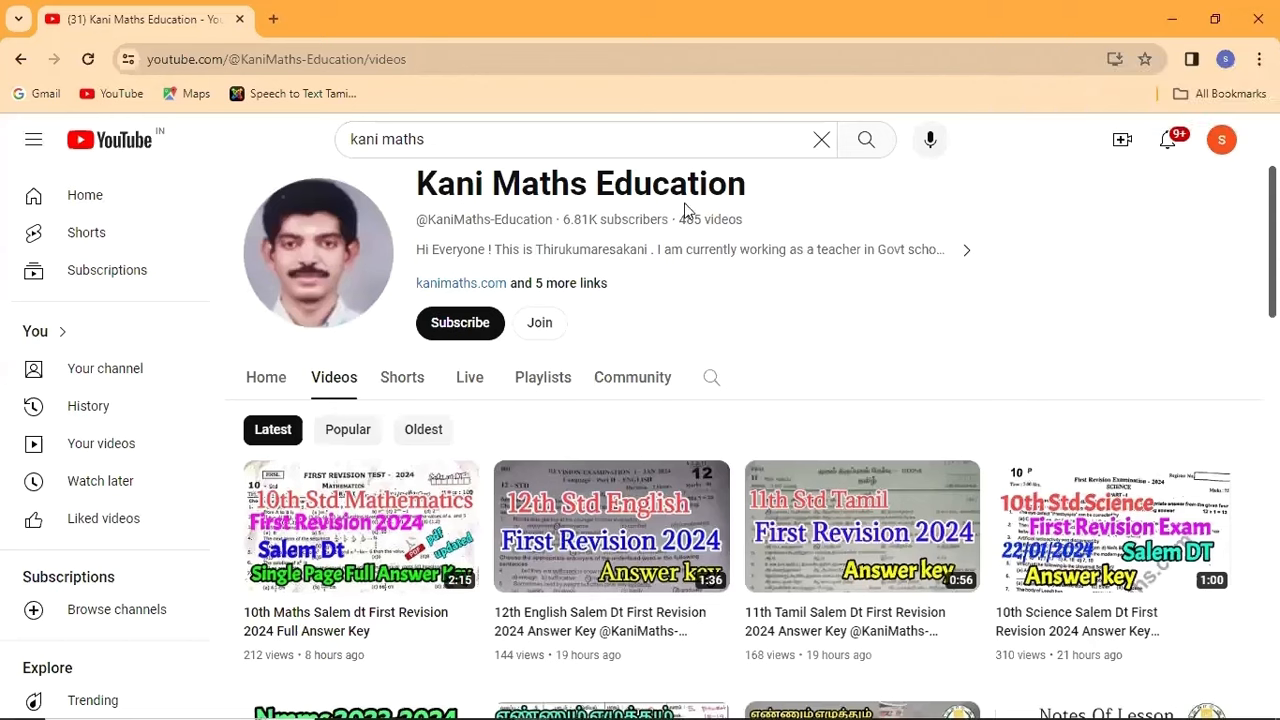
{"action": "mouse_move", "coordinate": [422, 260]}
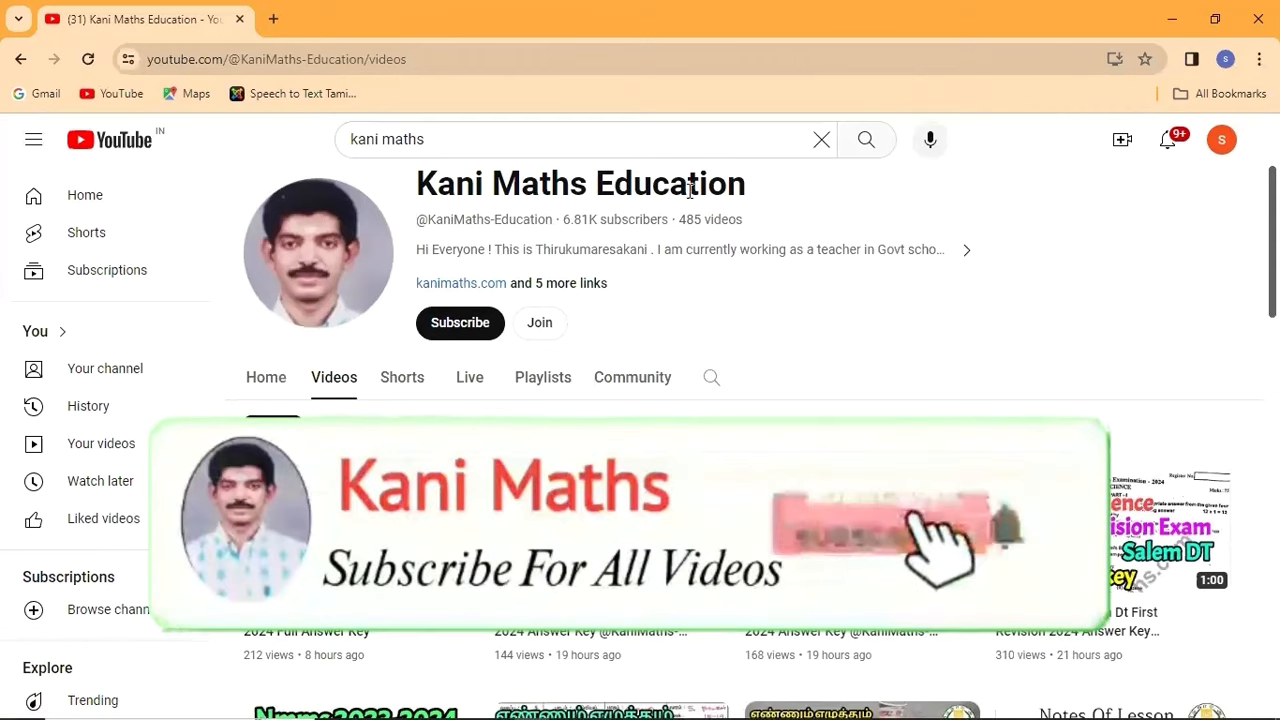
Subscribe to Kani Maths Education with all notifications and browse its Playlists list.
{"action": "left_click", "coordinate": [460, 322]}
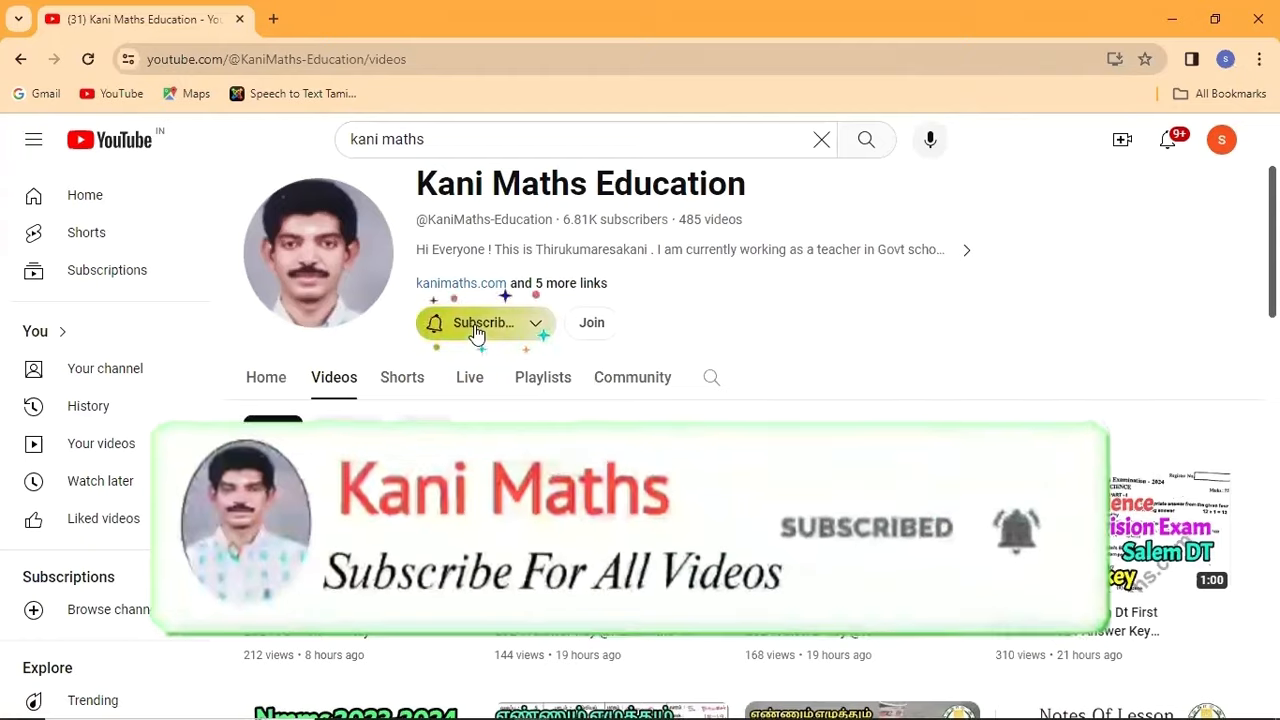
{"action": "left_click", "coordinate": [480, 322]}
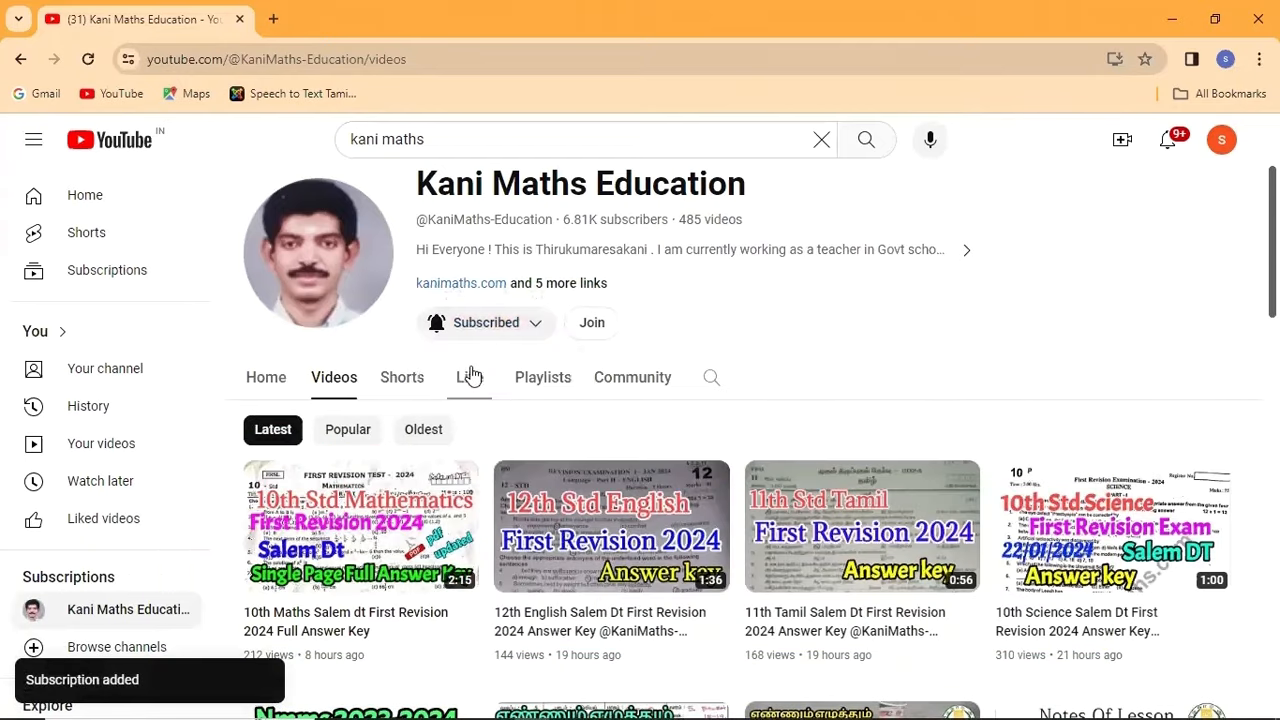
{"action": "left_click", "coordinate": [544, 376]}
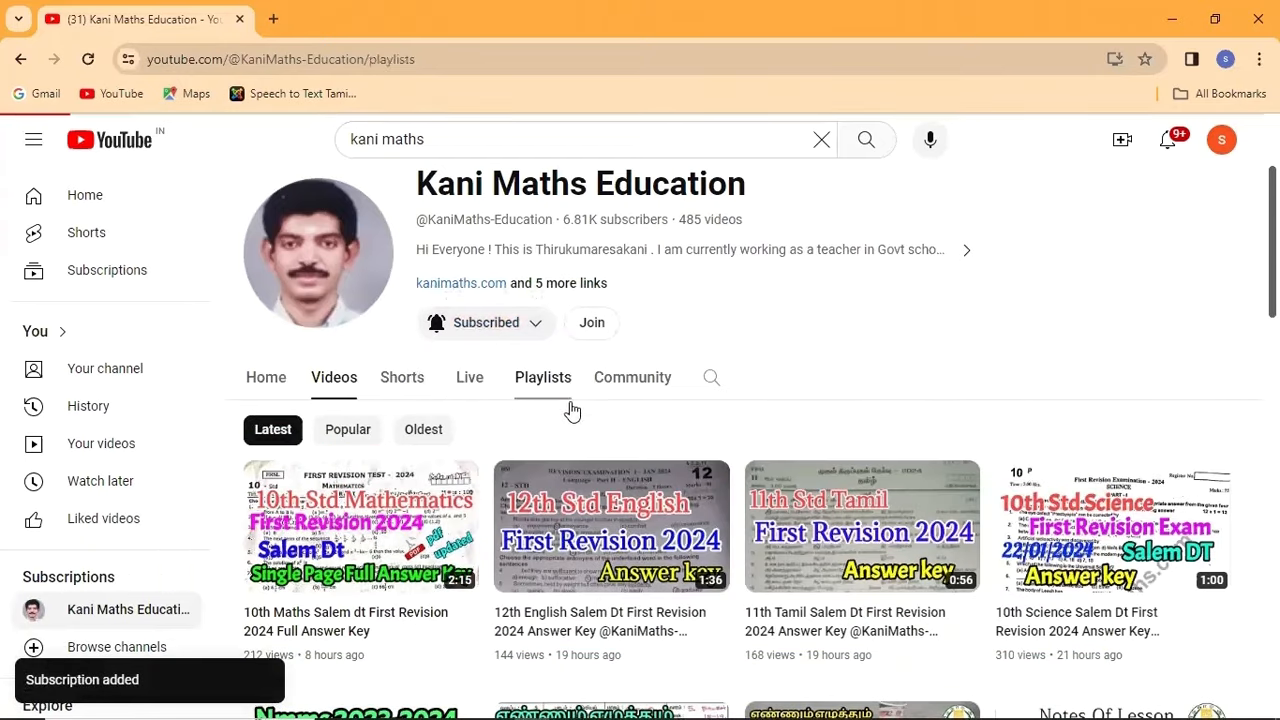
{"action": "left_click", "coordinate": [544, 376]}
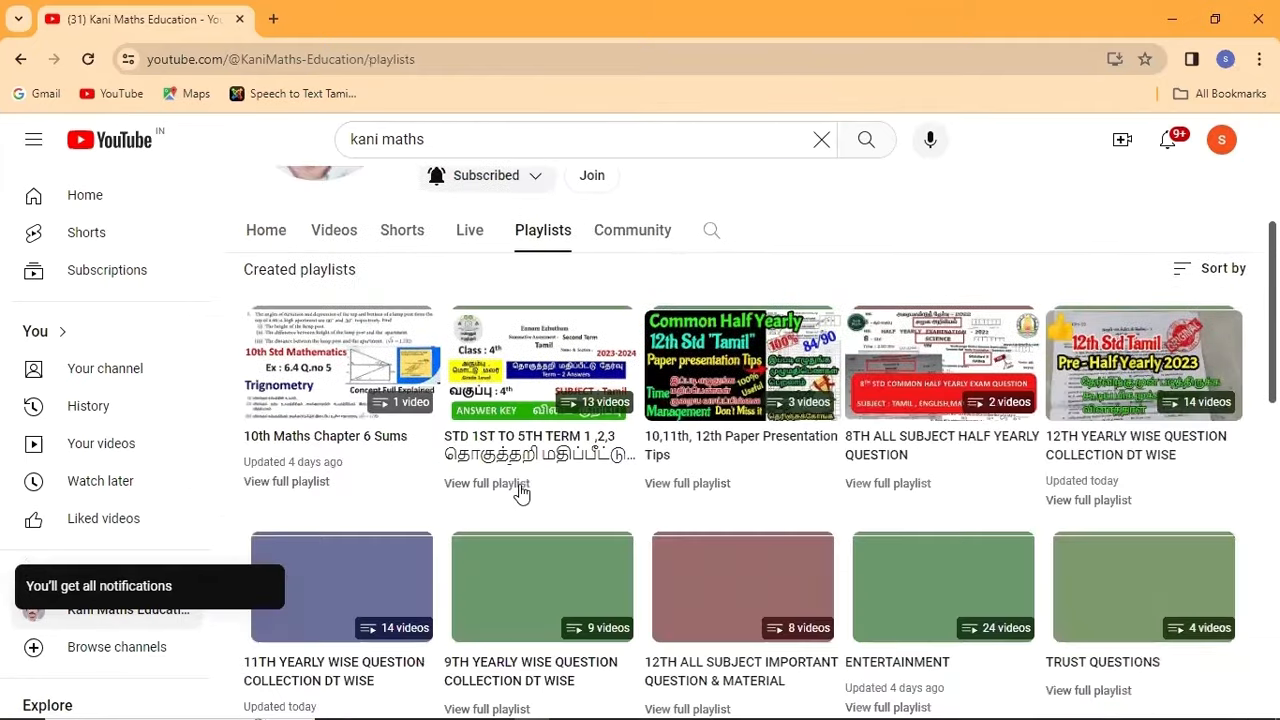
{"action": "scroll", "scroll_direction": "down", "scroll_amount": 3}
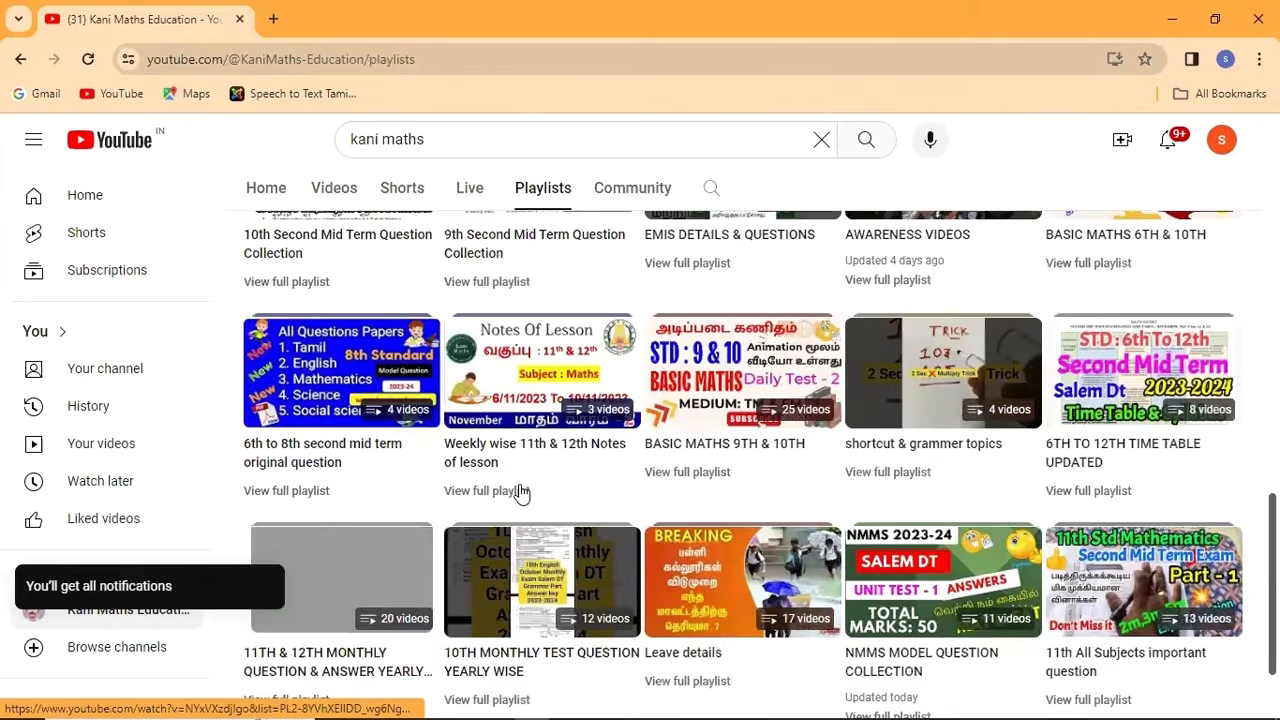
{"action": "scroll", "scroll_direction": "down", "scroll_amount": 3}
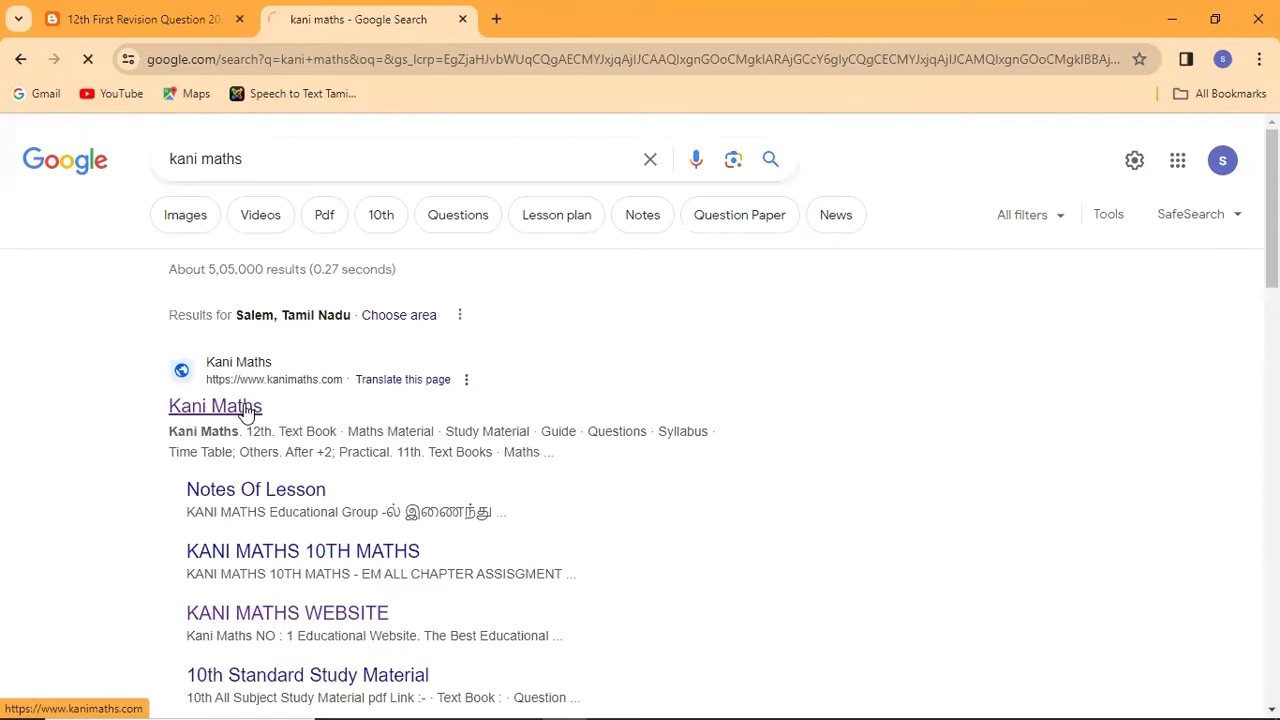
Go to the Kani Maths website and choose Questions under the 12th menu.
{"action": "left_click", "coordinate": [216, 404]}
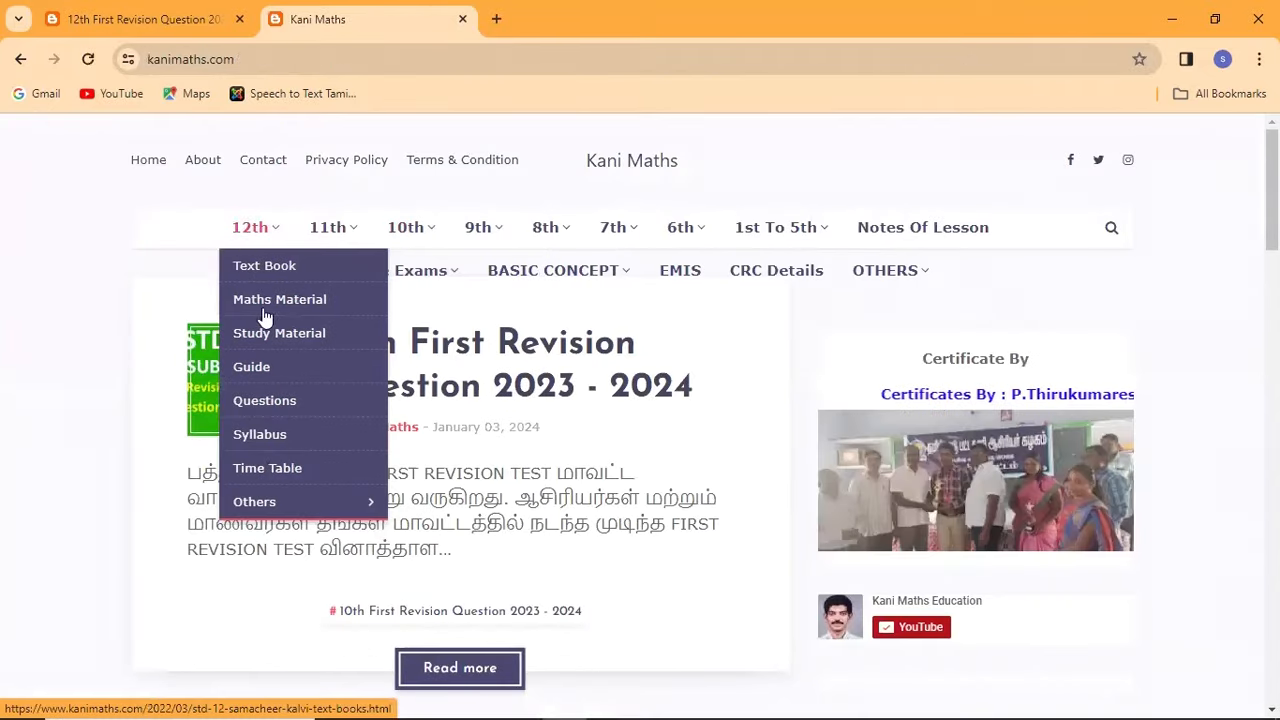
{"action": "left_click", "coordinate": [264, 400]}
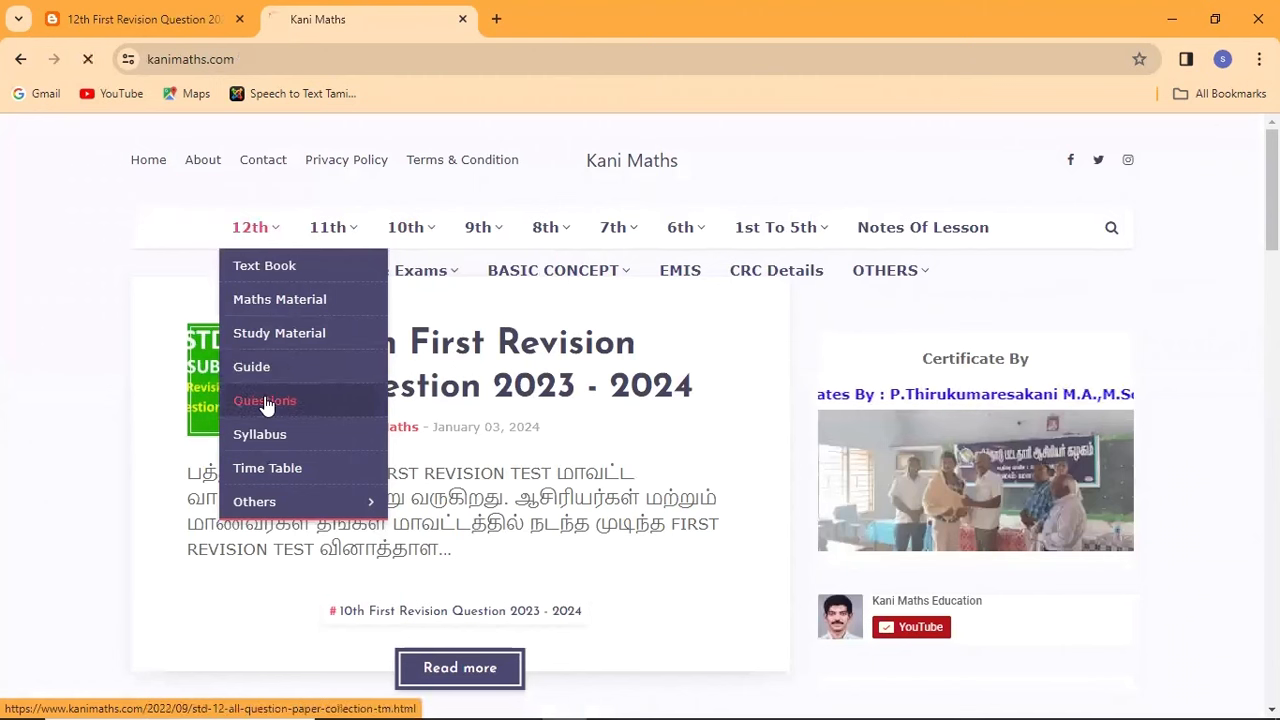
{"action": "left_click", "coordinate": [264, 400]}
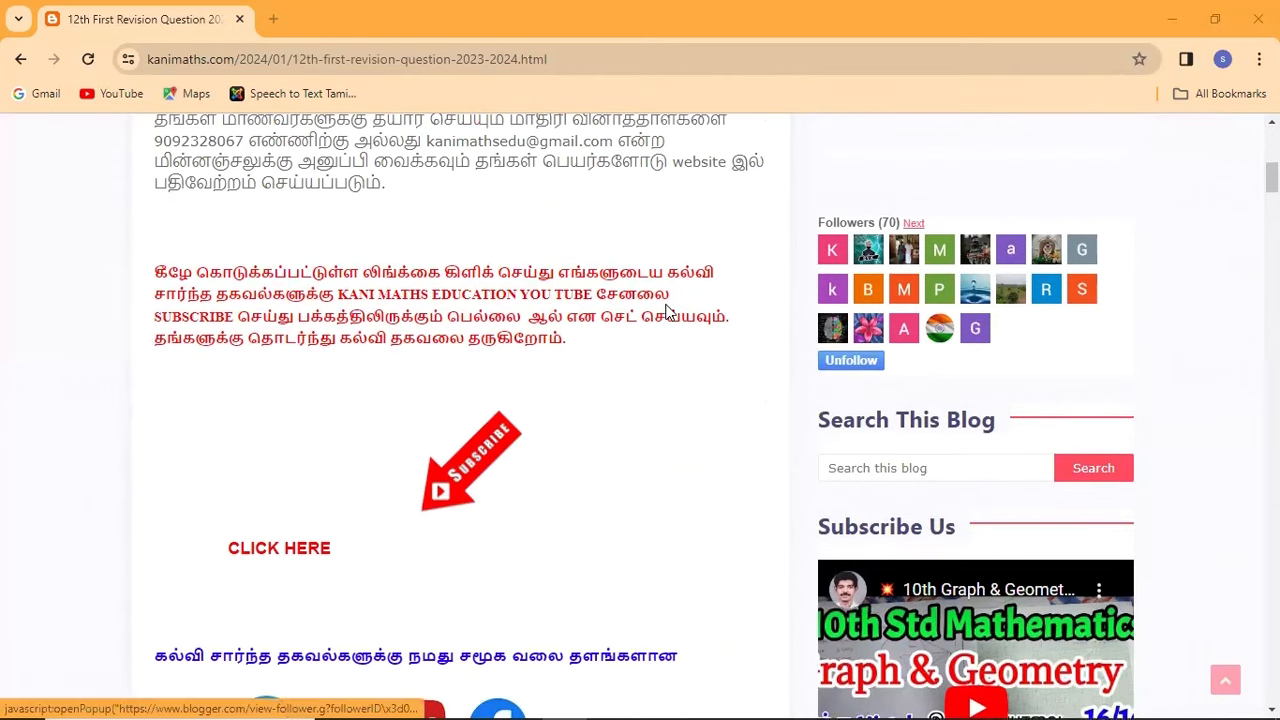
Scroll past the Tamil, Physics and Chemistry links to the Maths section starting with Chennai District.
{"action": "scroll", "scroll_direction": "down", "scroll_amount": 3}
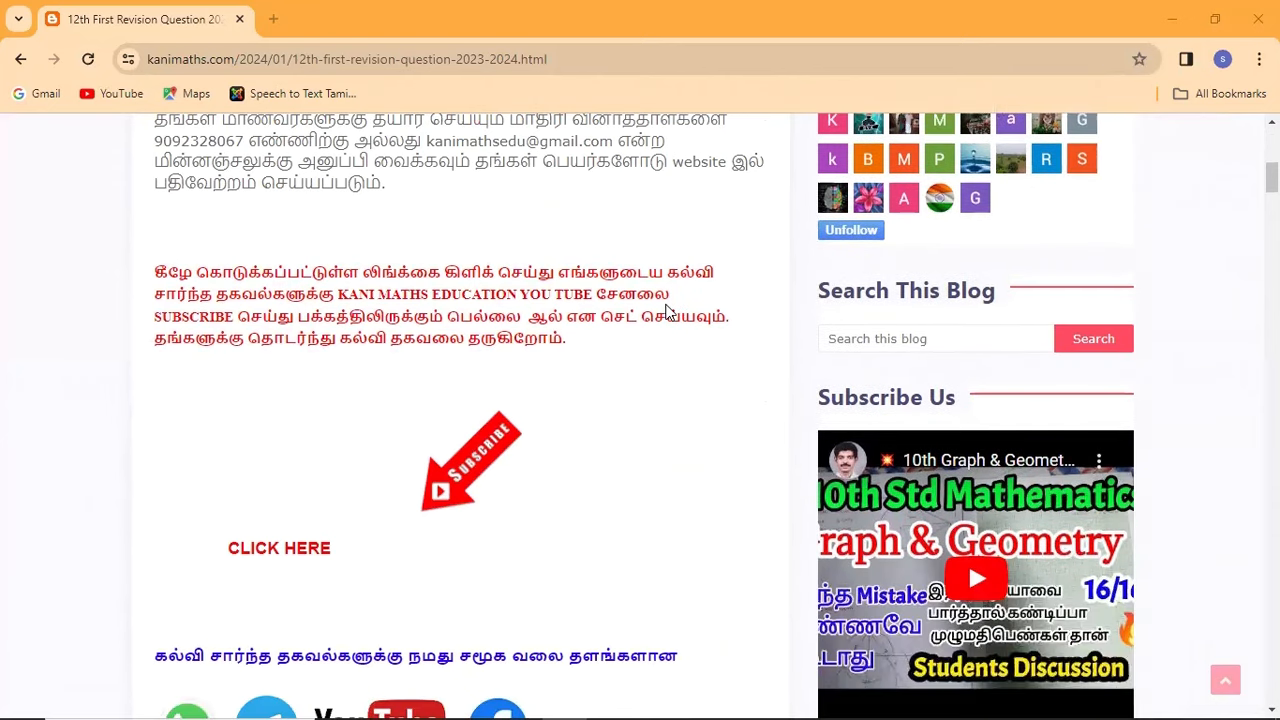
{"action": "scroll", "scroll_direction": "down", "scroll_amount": 3}
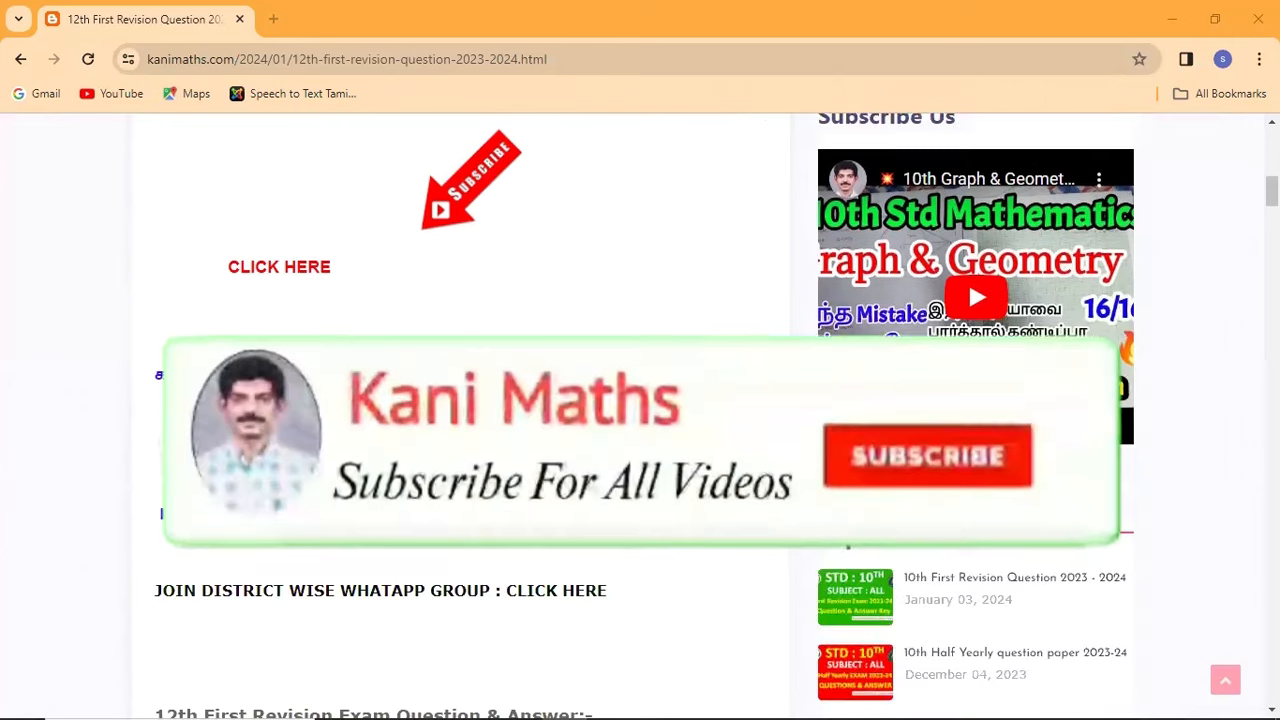
{"action": "scroll", "scroll_direction": "down", "scroll_amount": 3}
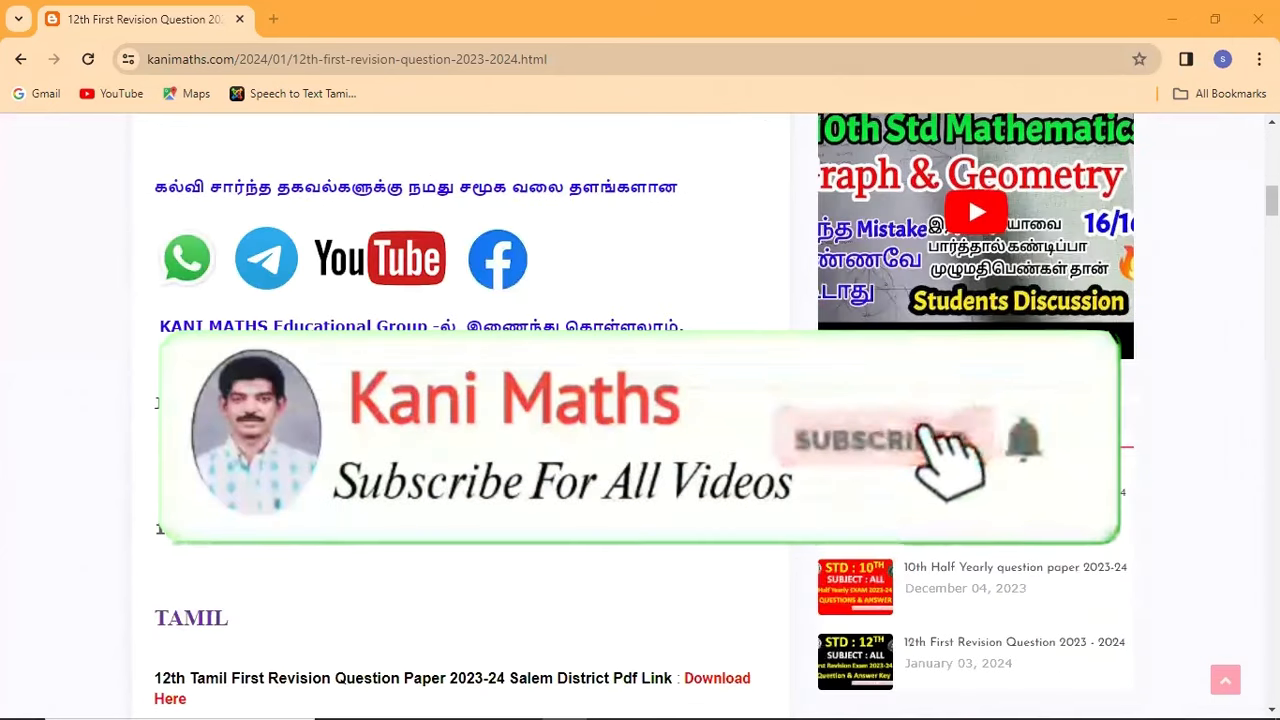
{"action": "scroll", "scroll_direction": "down", "scroll_amount": 3}
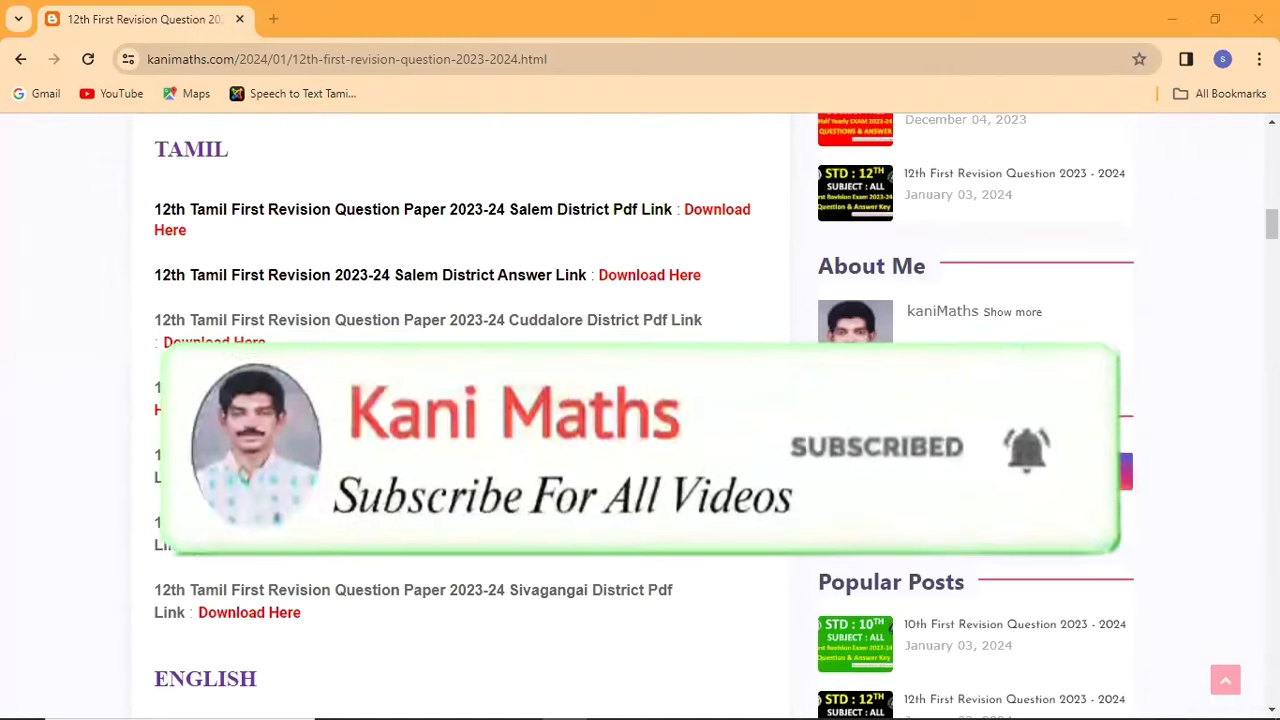
{"action": "scroll", "scroll_direction": "down", "scroll_amount": 3}
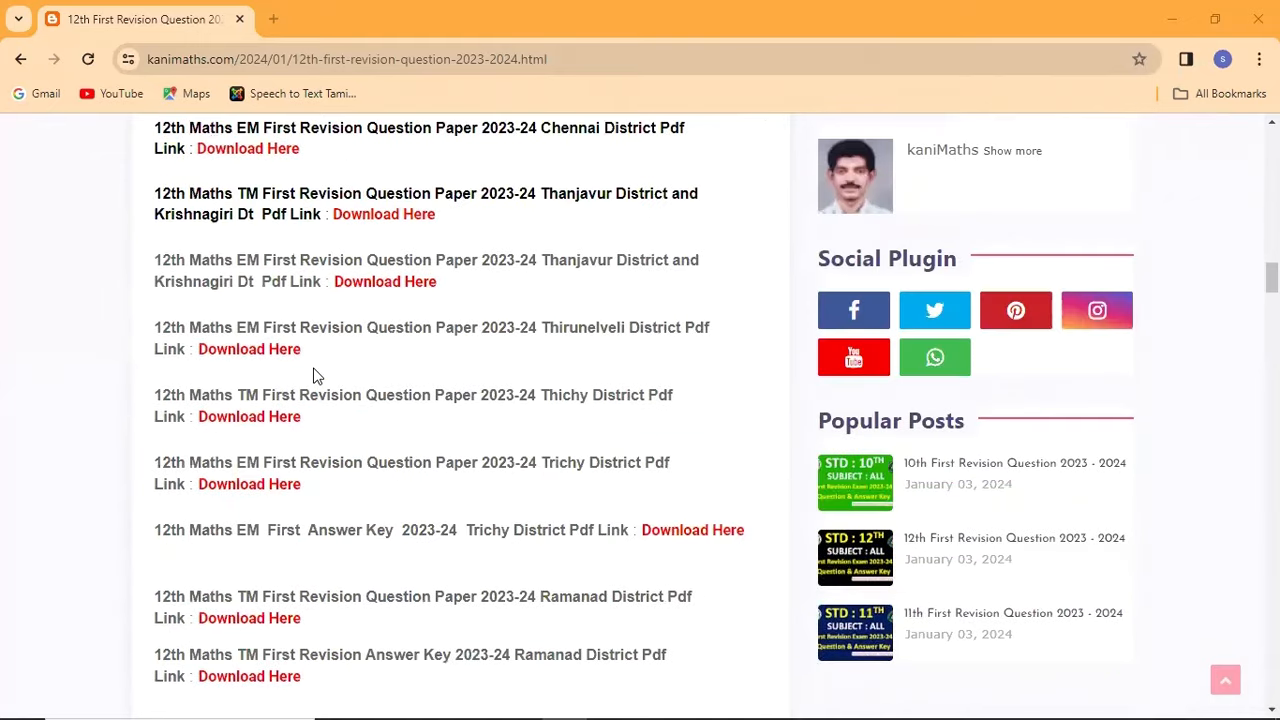
{"action": "scroll", "scroll_direction": "down", "scroll_amount": 3}
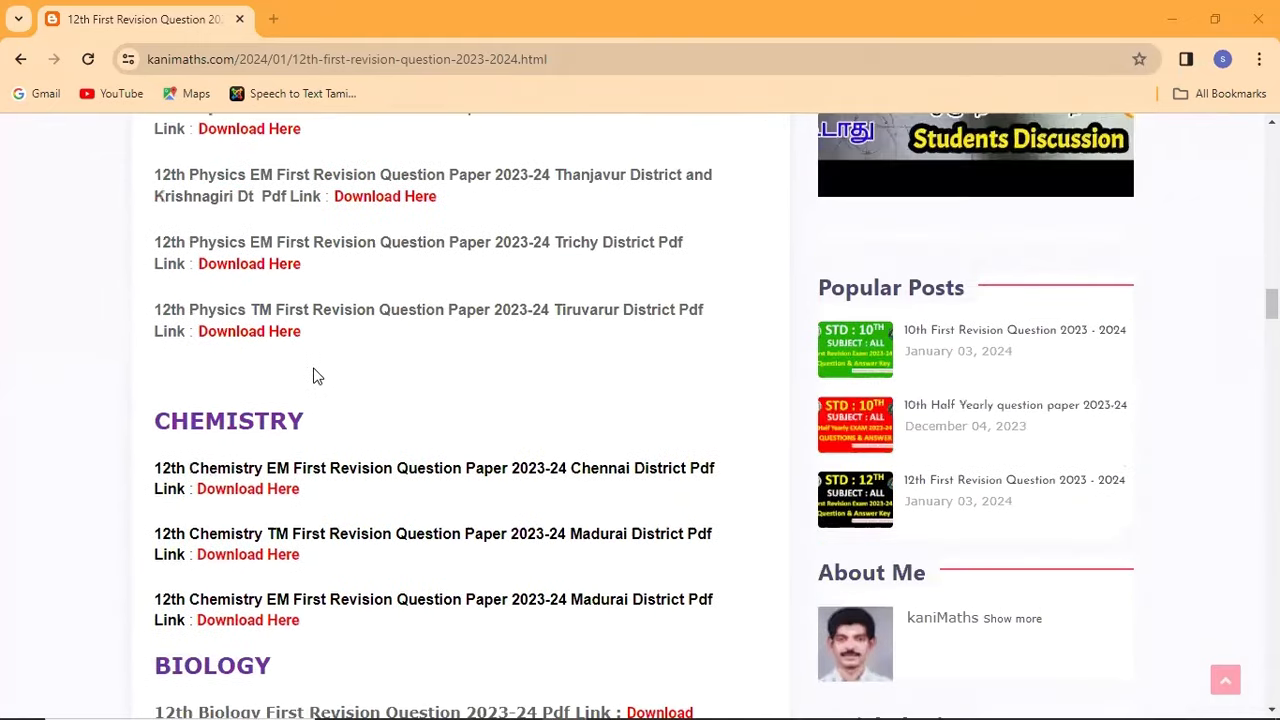
{"action": "scroll", "scroll_direction": "down", "scroll_amount": 3}
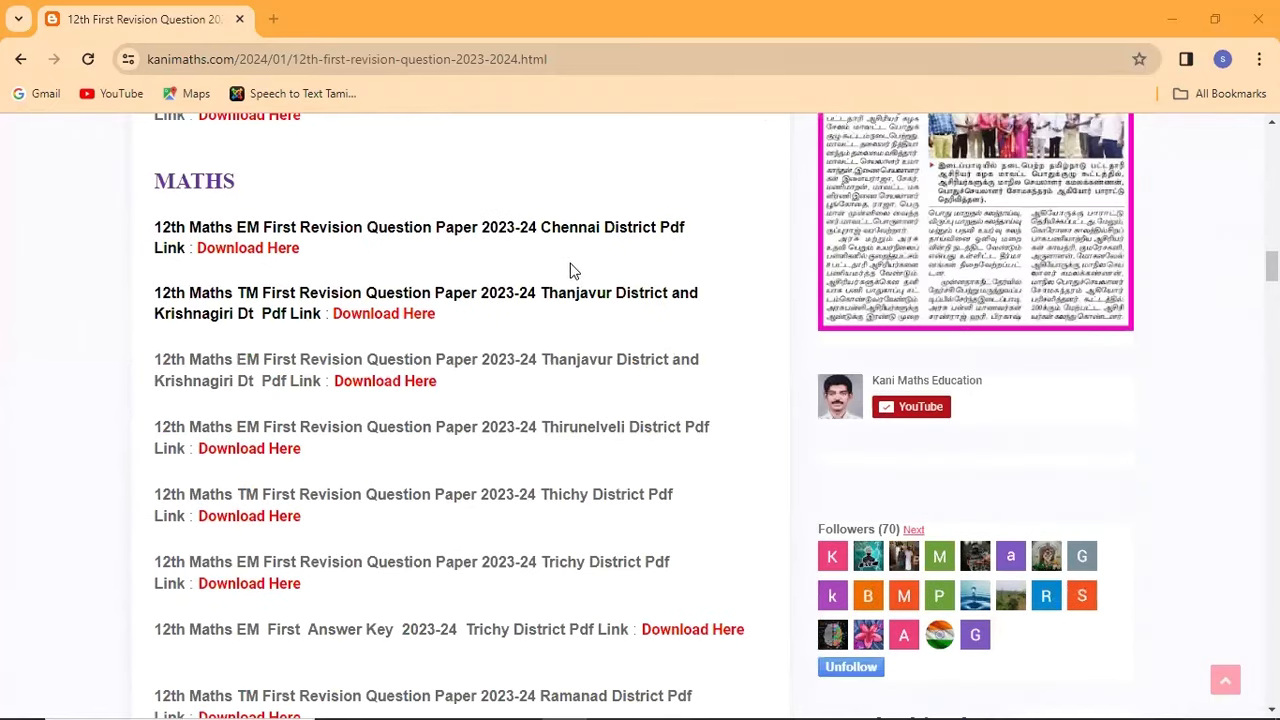
{"action": "scroll", "scroll_direction": "down", "scroll_amount": 3}
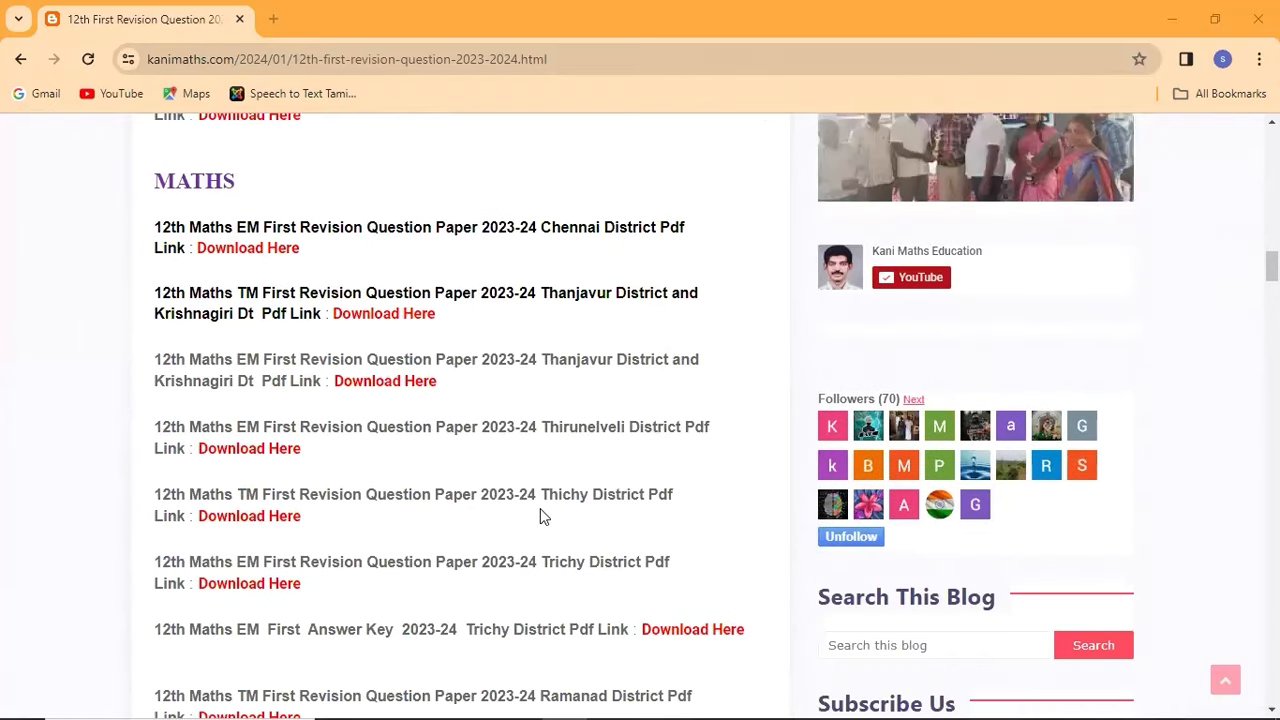
{"action": "scroll", "scroll_direction": "down", "scroll_amount": 3}
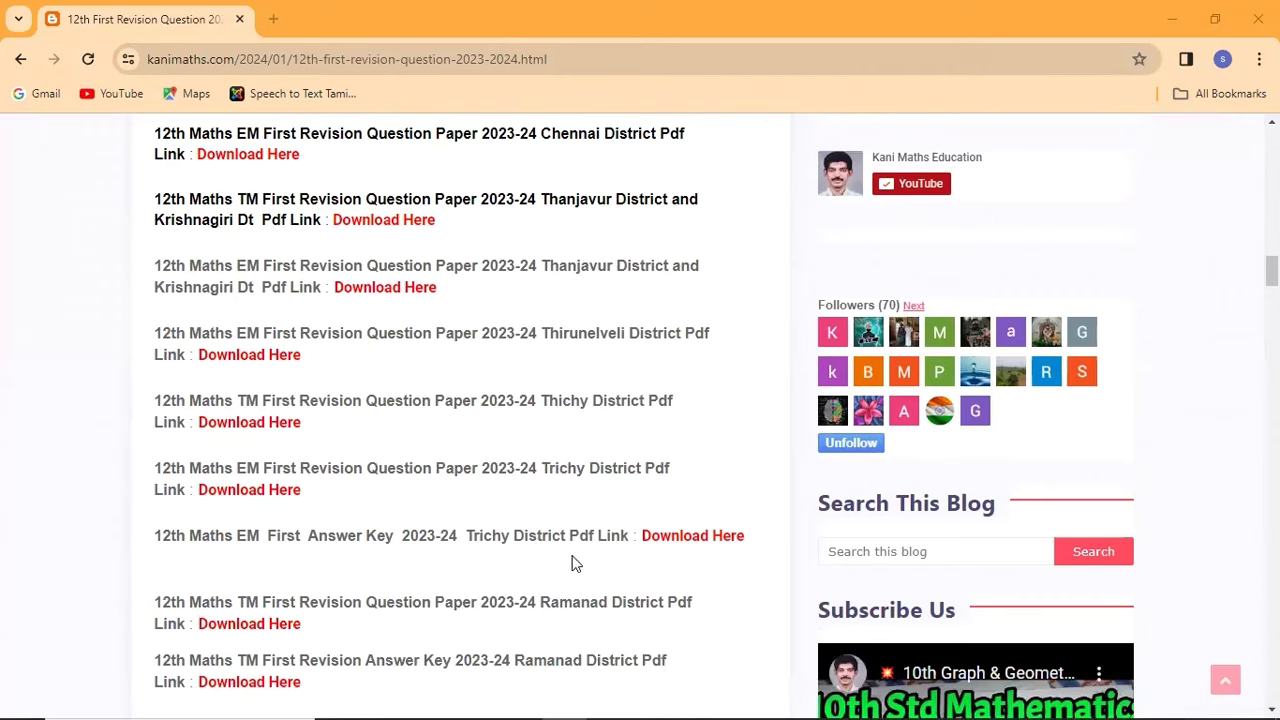
{"action": "scroll", "scroll_direction": "up", "scroll_amount": 3}
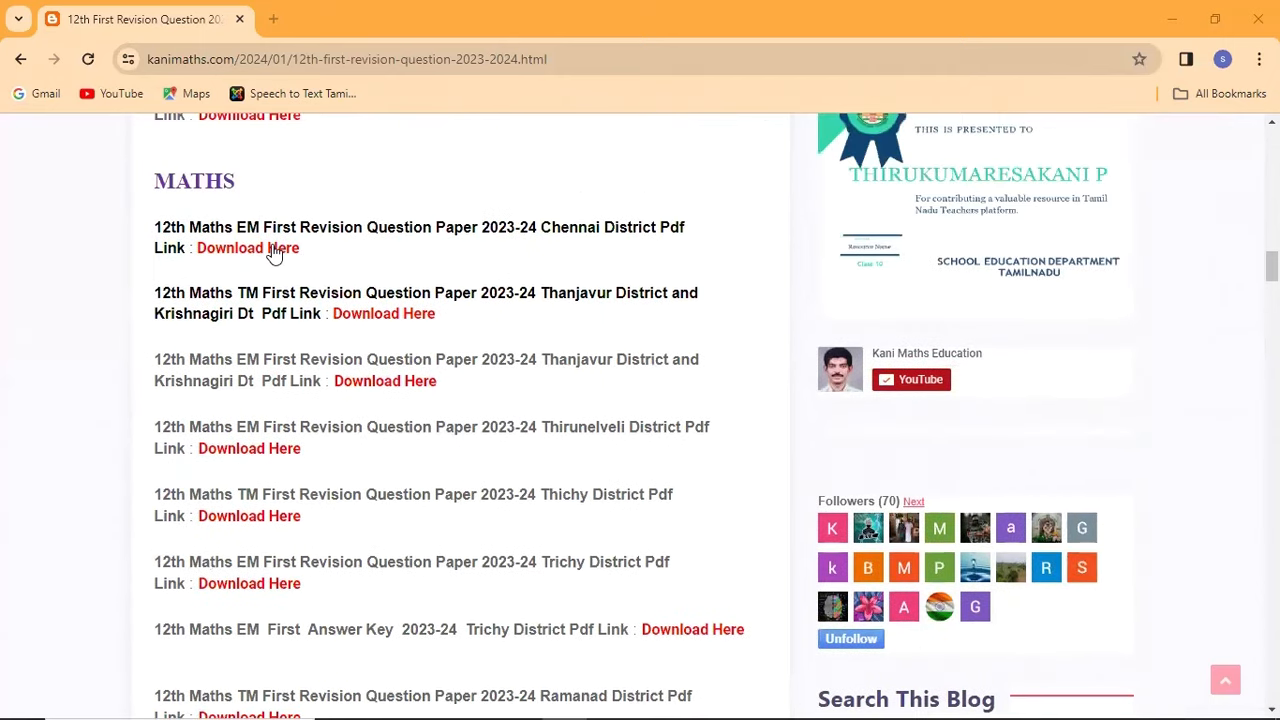
View the Chennai District Maths EM paper in the Drive PDF preview, then return to the page.
{"action": "left_click", "coordinate": [248, 248]}
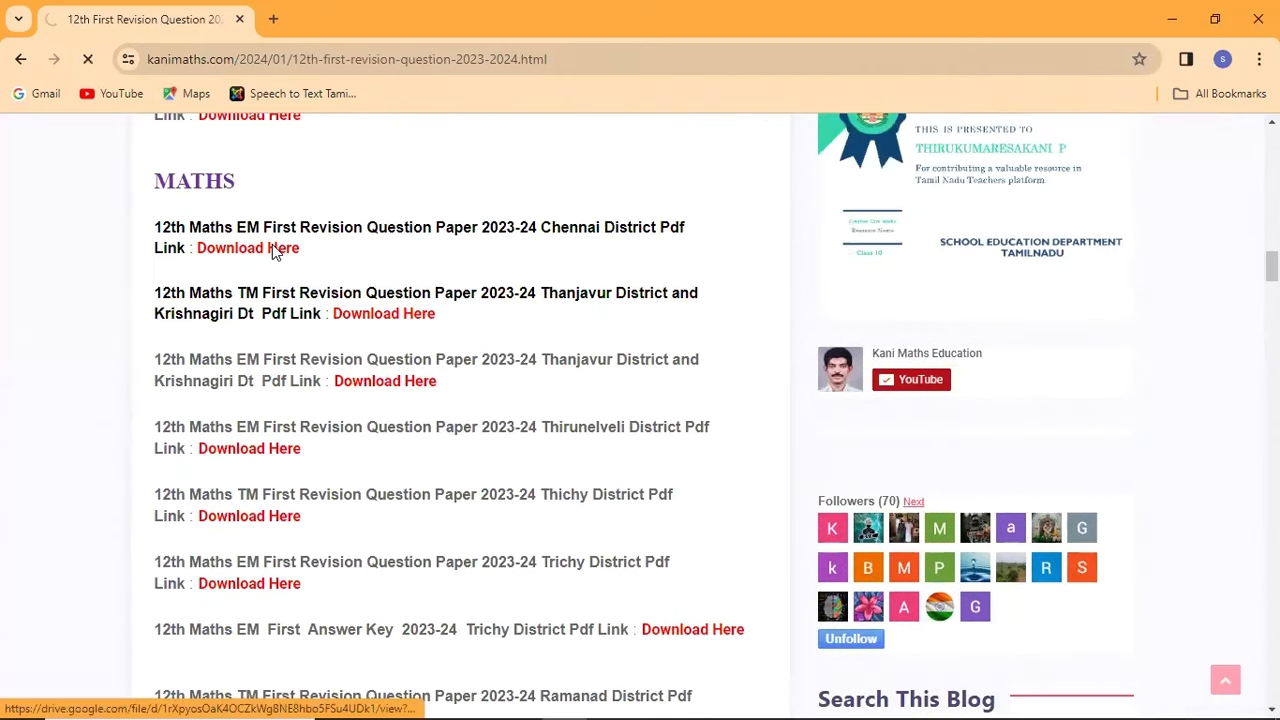
{"action": "left_click", "coordinate": [248, 248]}
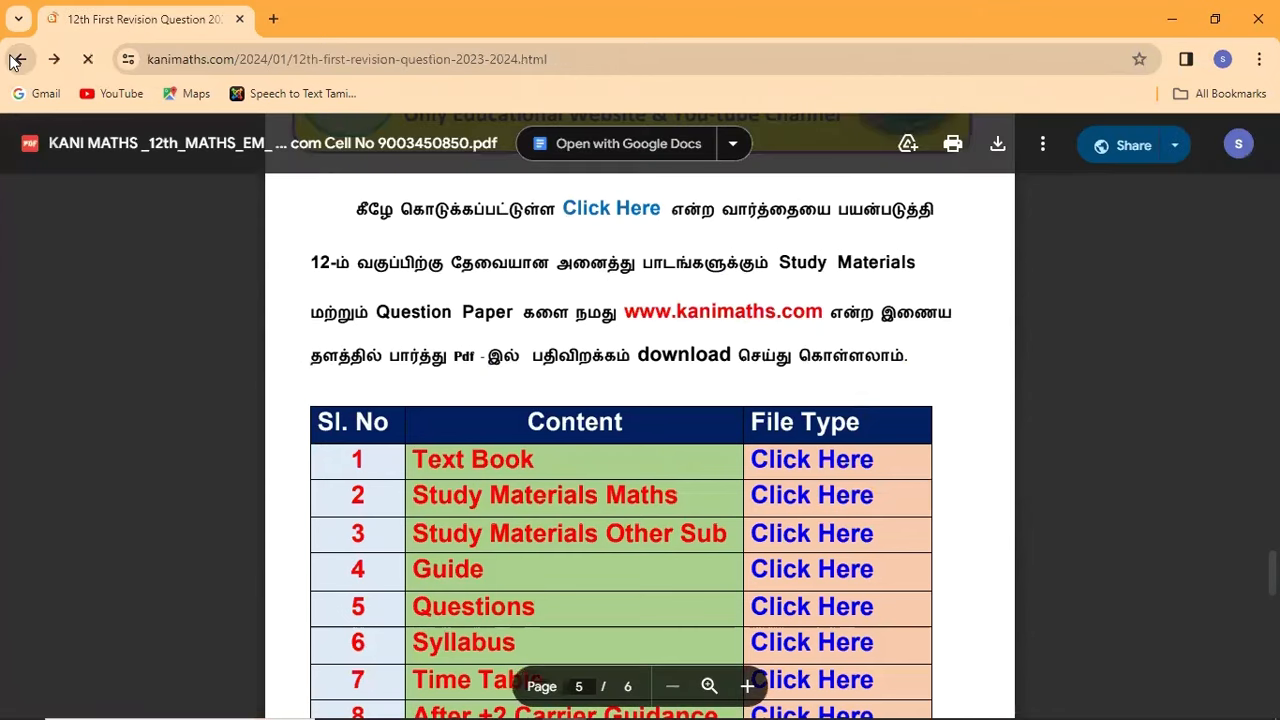
{"action": "left_click", "coordinate": [20, 60]}
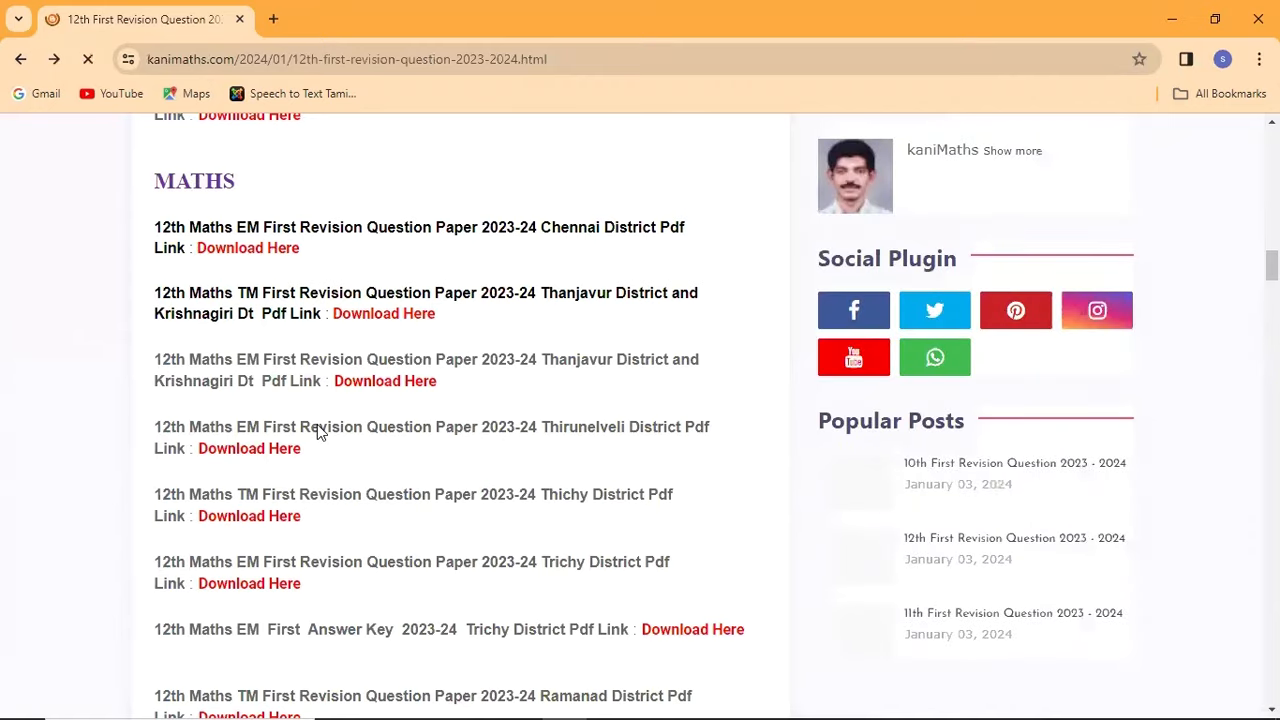
Scroll down past Maths and Physics, then switch to a new tab with kani maths search results.
{"action": "scroll", "scroll_direction": "down", "scroll_amount": 3}
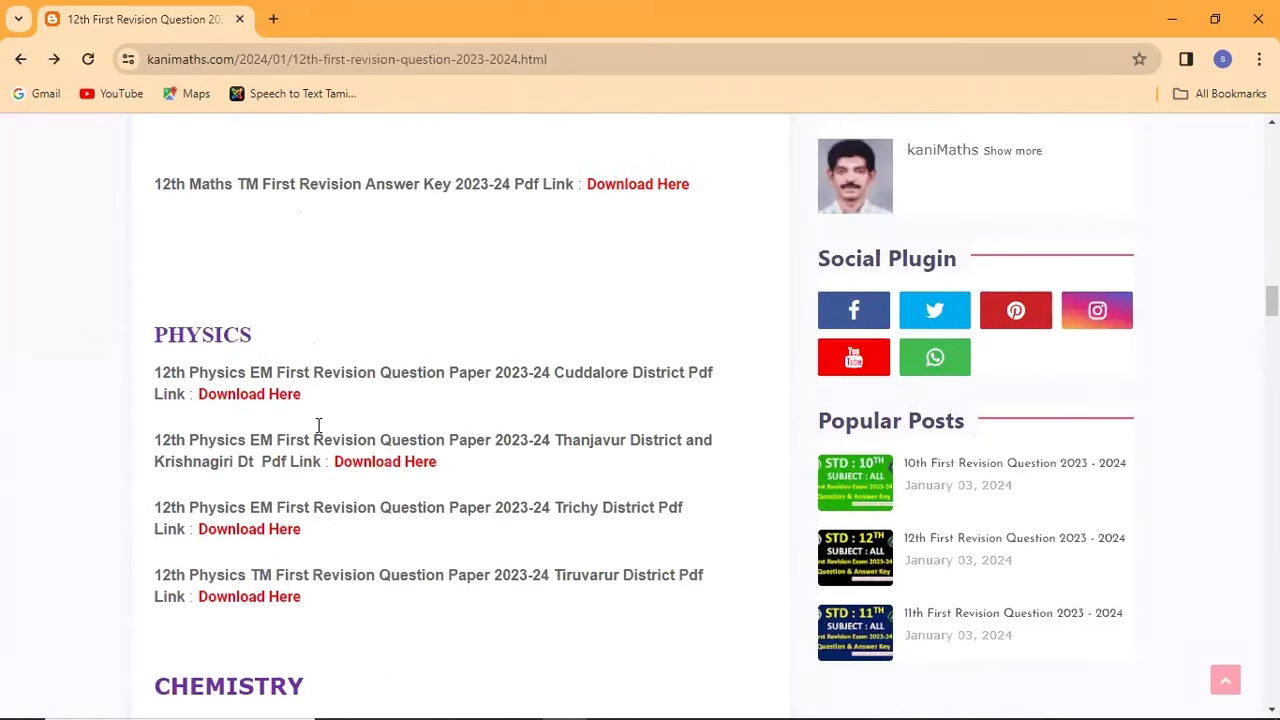
{"action": "scroll", "scroll_direction": "down", "scroll_amount": 3}
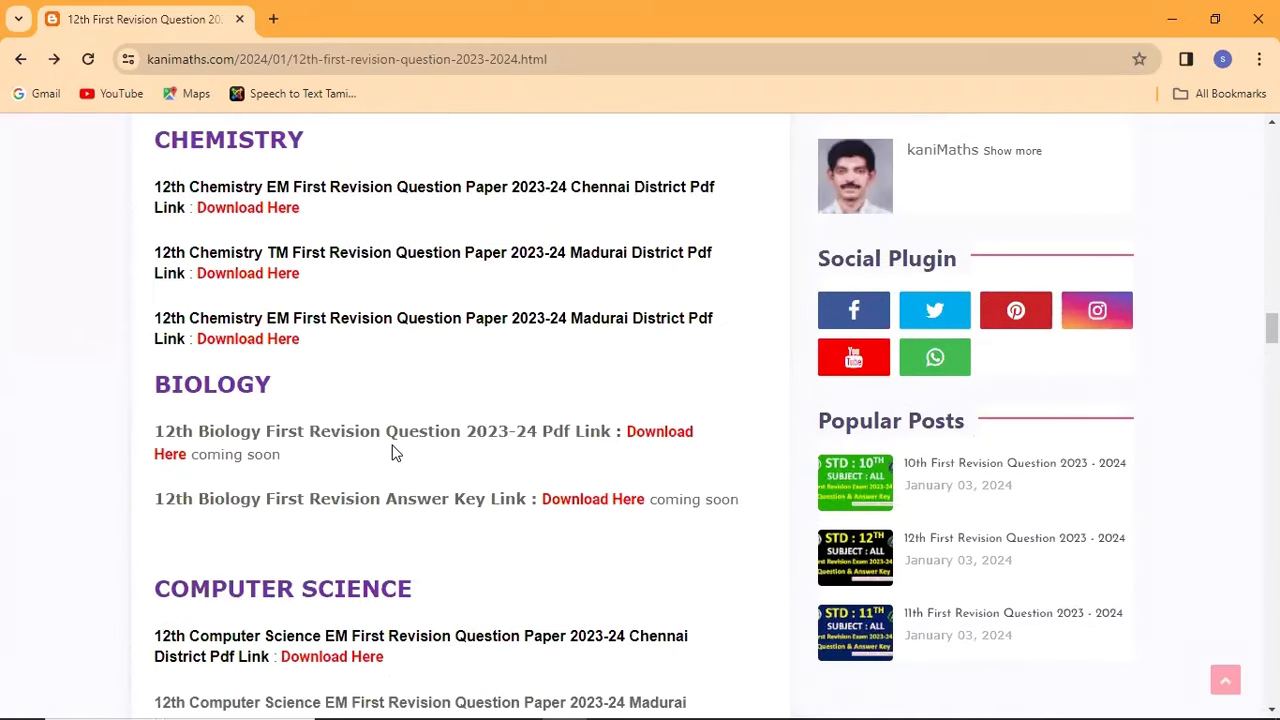
{"action": "left_click", "coordinate": [370, 20]}
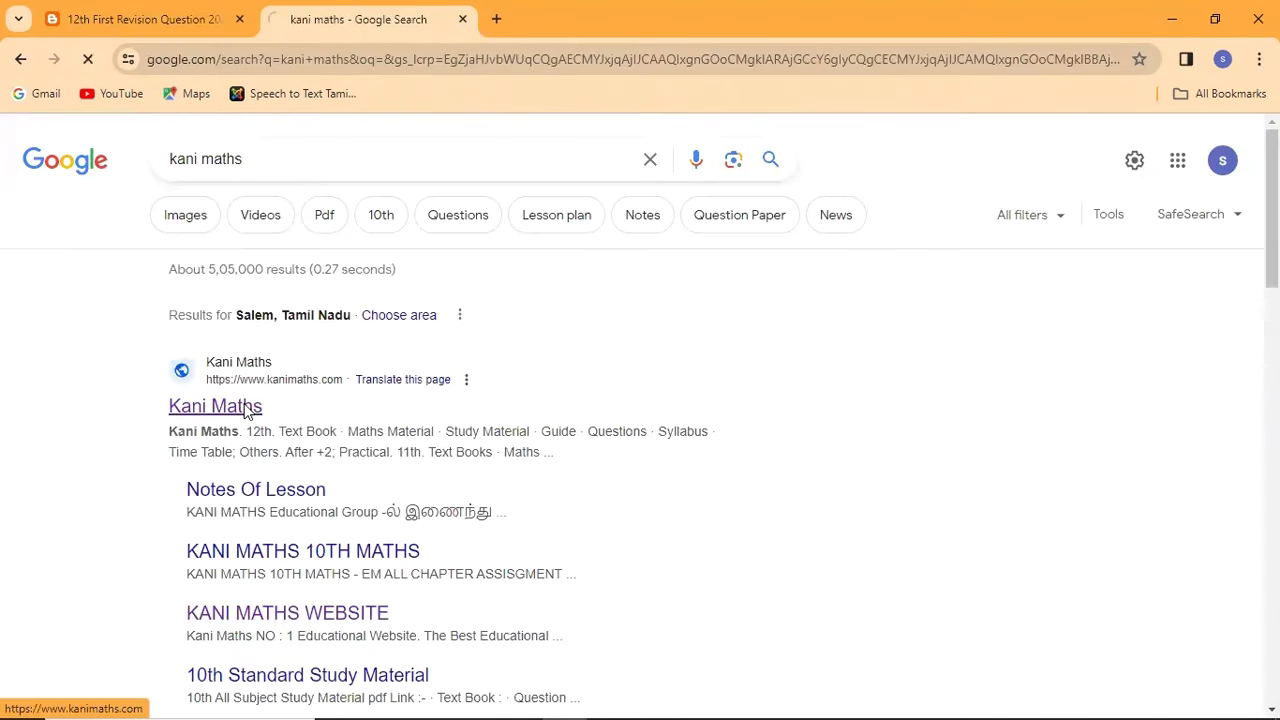
Reopen the Kani Maths 12th First Revision page in the second tab at its Tamil section.
{"action": "left_click", "coordinate": [216, 404]}
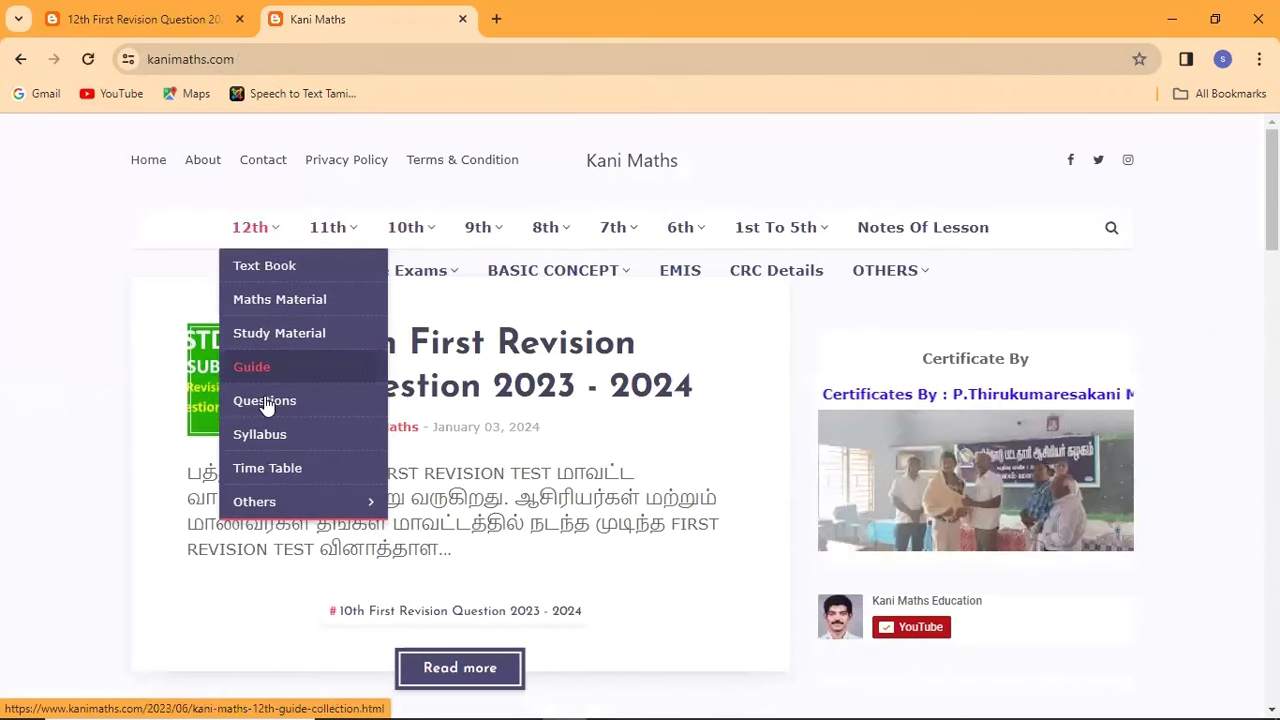
{"action": "left_click", "coordinate": [264, 400]}
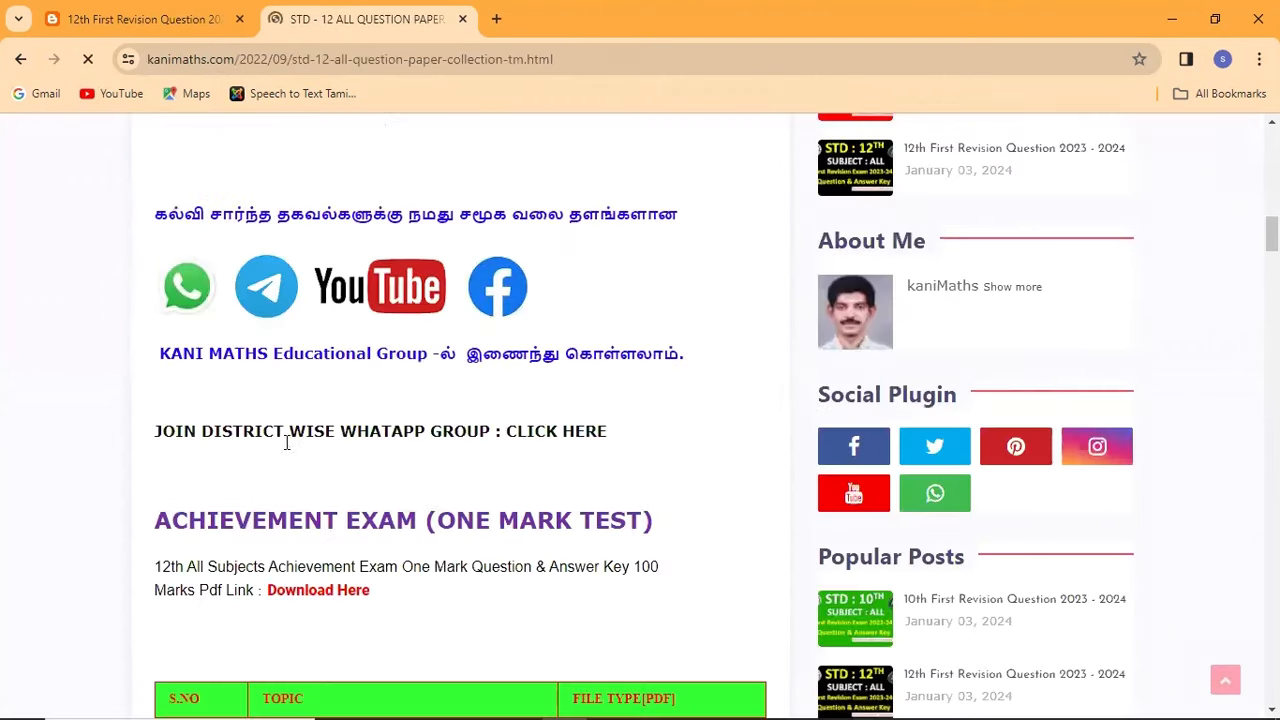
{"action": "scroll", "scroll_direction": "down", "scroll_amount": 3}
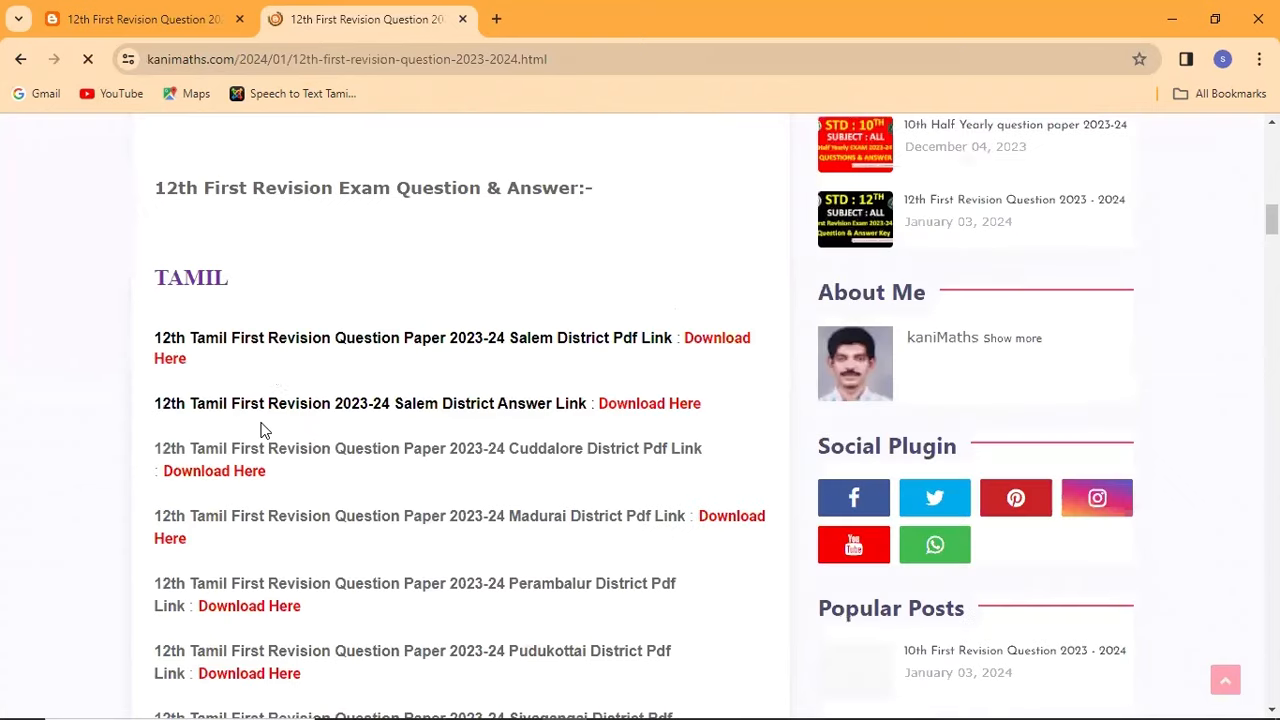
Scroll through all subject sections to the final Economics links and thanks-for-visiting message.
{"action": "scroll", "scroll_direction": "down", "scroll_amount": 3}
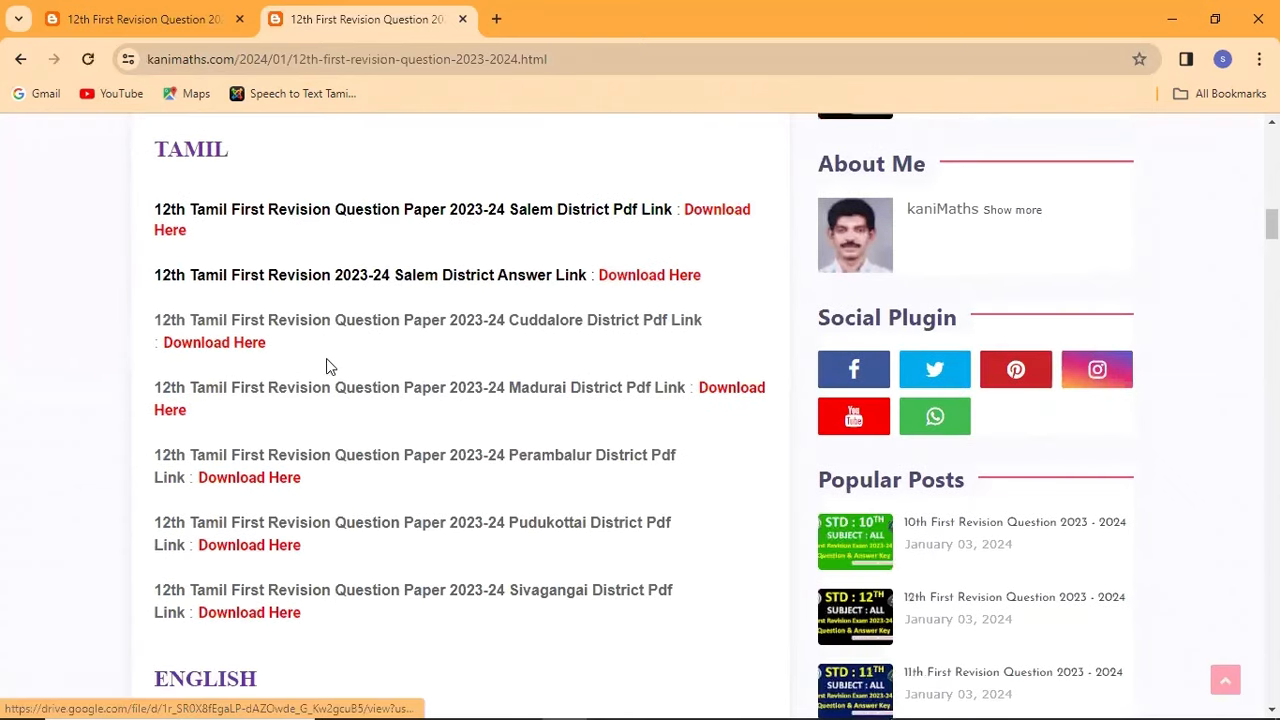
{"action": "scroll", "scroll_direction": "down", "scroll_amount": 3}
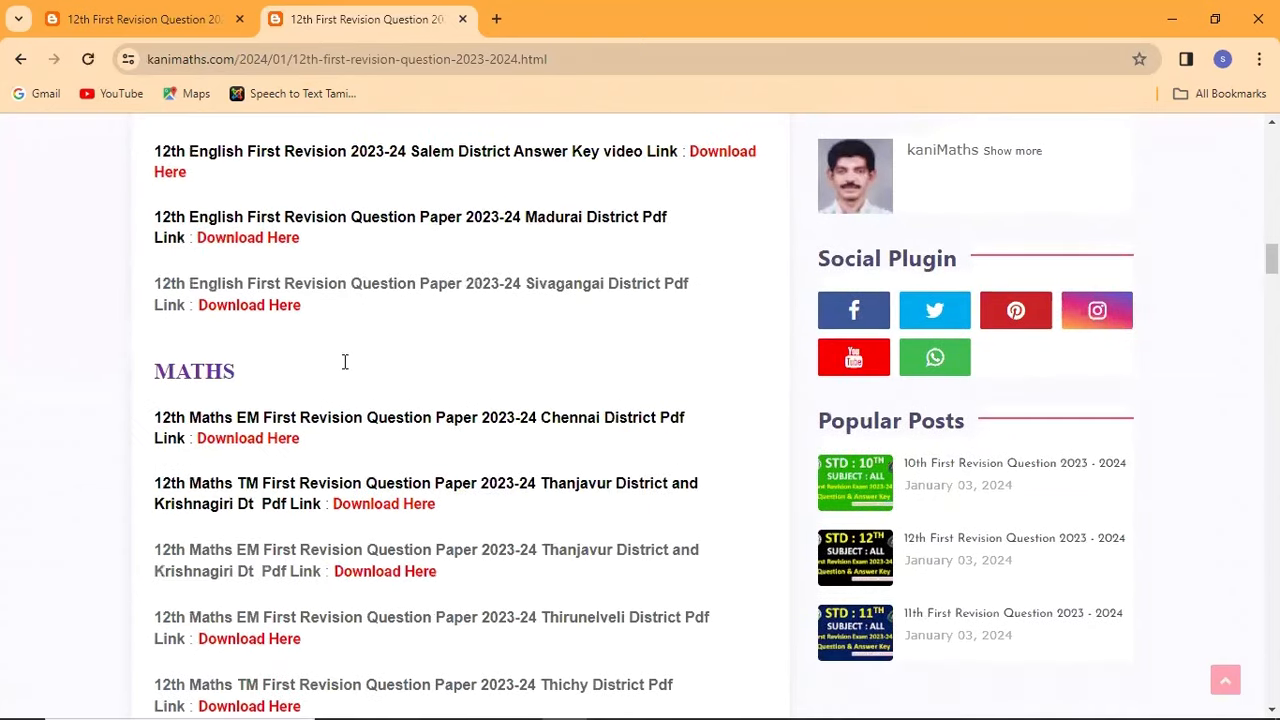
{"action": "scroll", "scroll_direction": "down", "scroll_amount": 3}
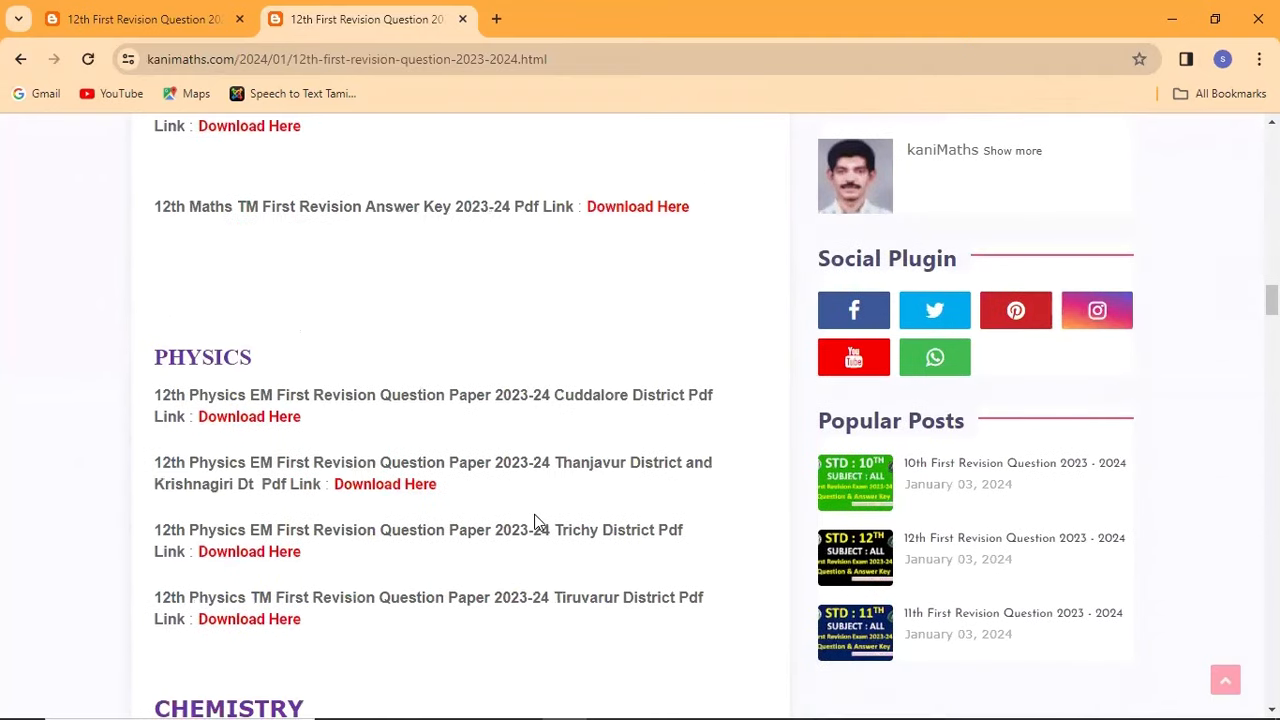
{"action": "scroll", "scroll_direction": "down", "scroll_amount": 3}
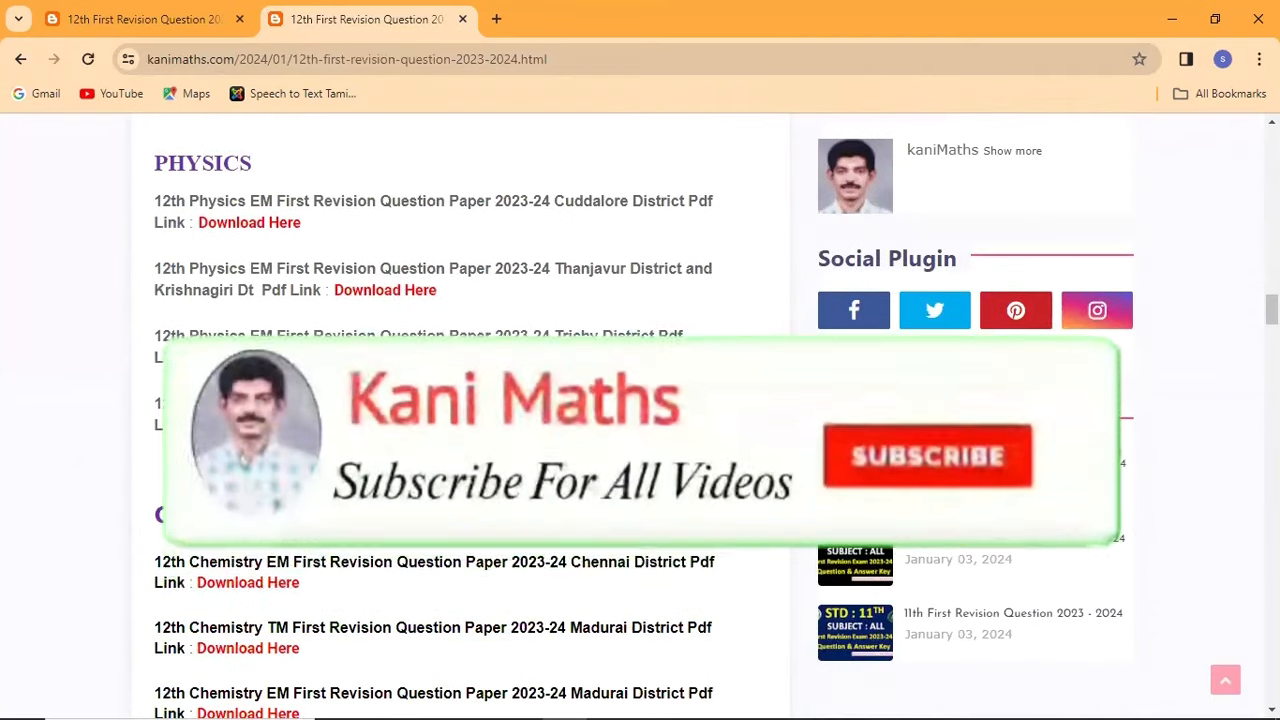
{"action": "scroll", "scroll_direction": "down", "scroll_amount": 3}
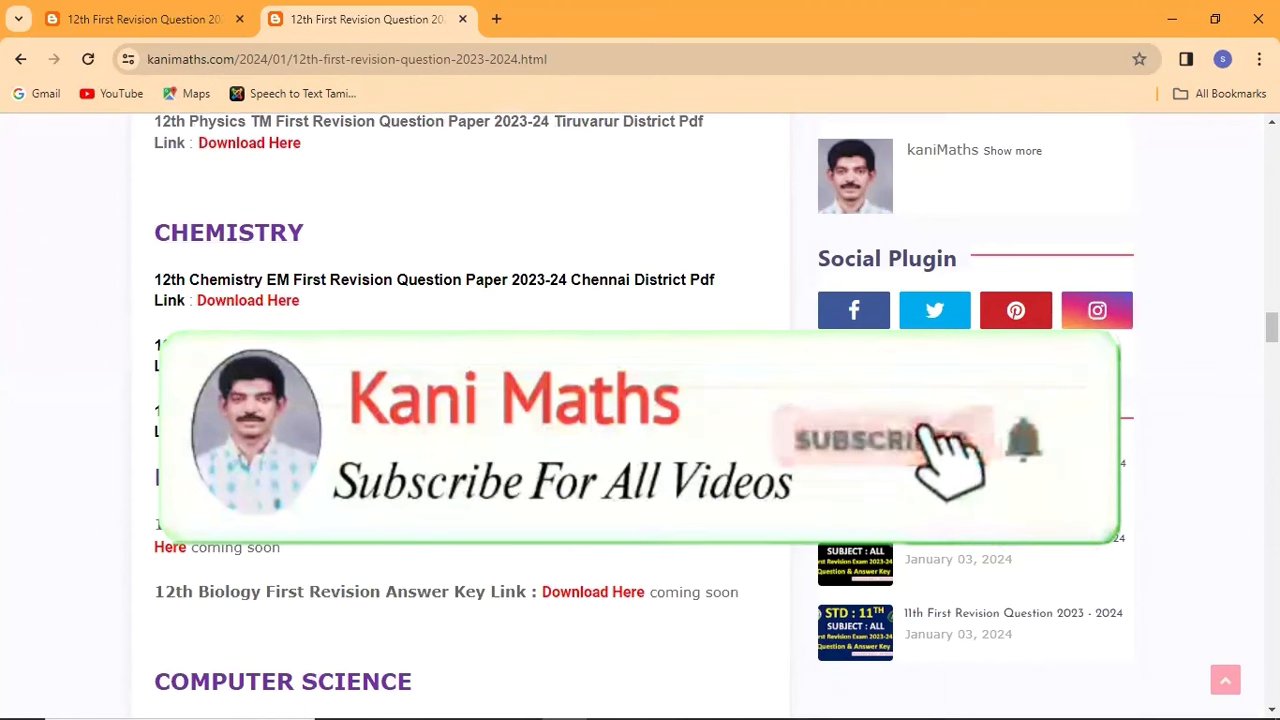
{"action": "scroll", "scroll_direction": "down", "scroll_amount": 3}
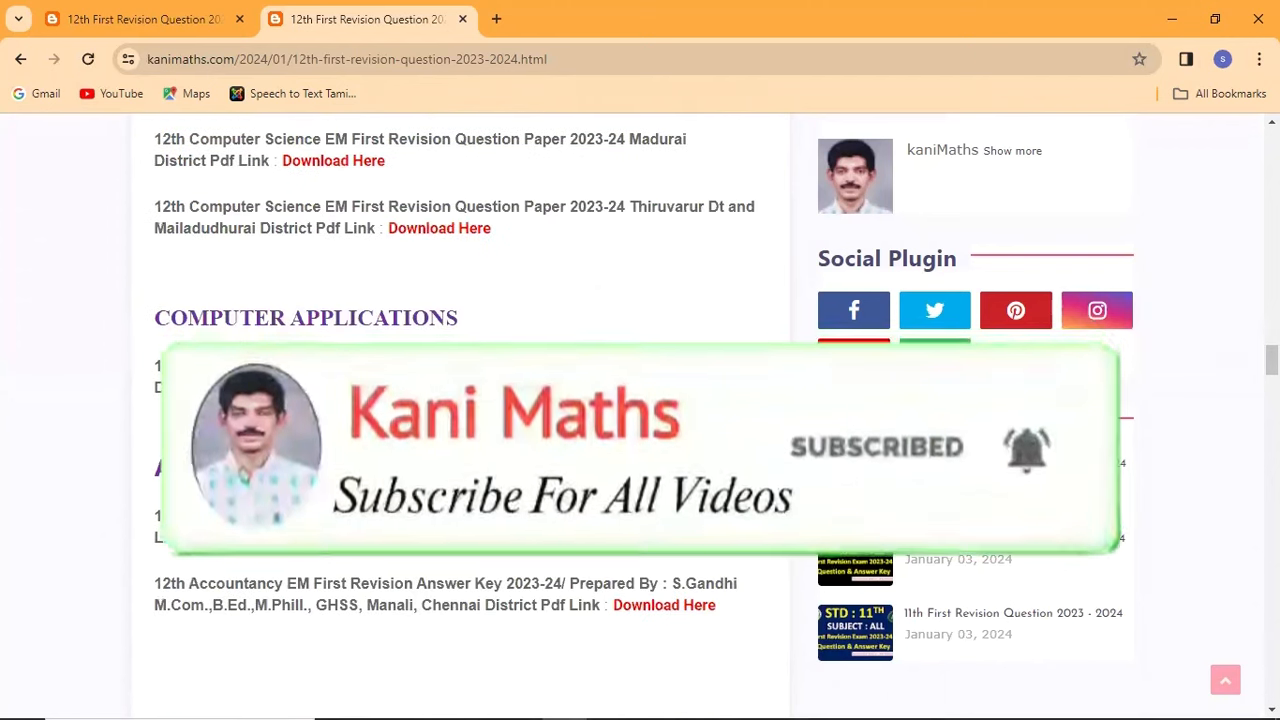
{"action": "scroll", "scroll_direction": "down", "scroll_amount": 3}
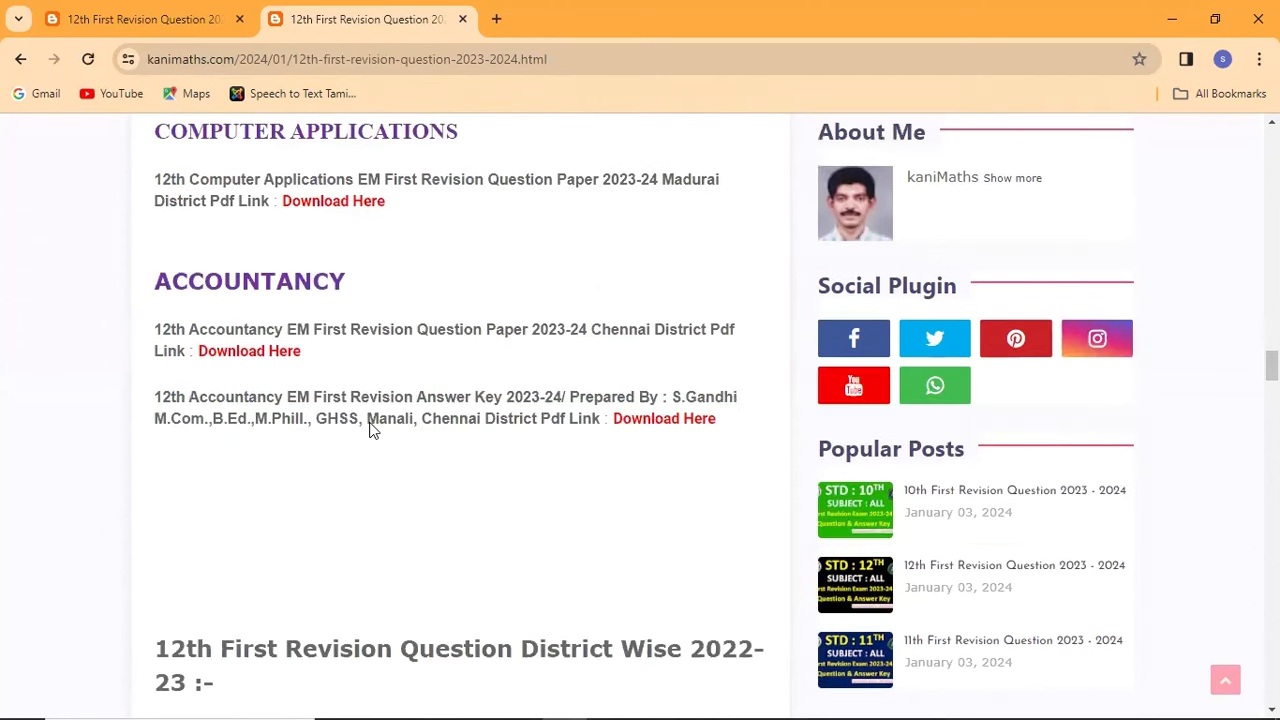
{"action": "scroll", "scroll_direction": "down", "scroll_amount": 3}
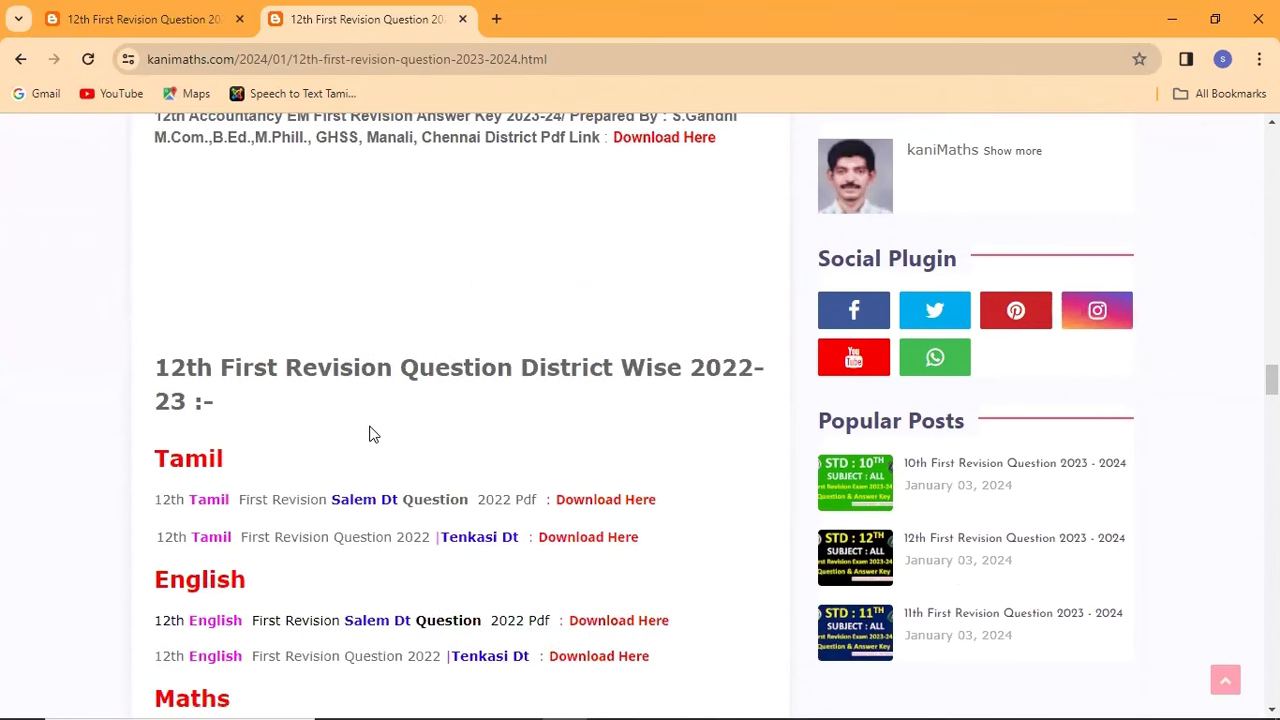
{"action": "scroll", "scroll_direction": "down", "scroll_amount": 3}
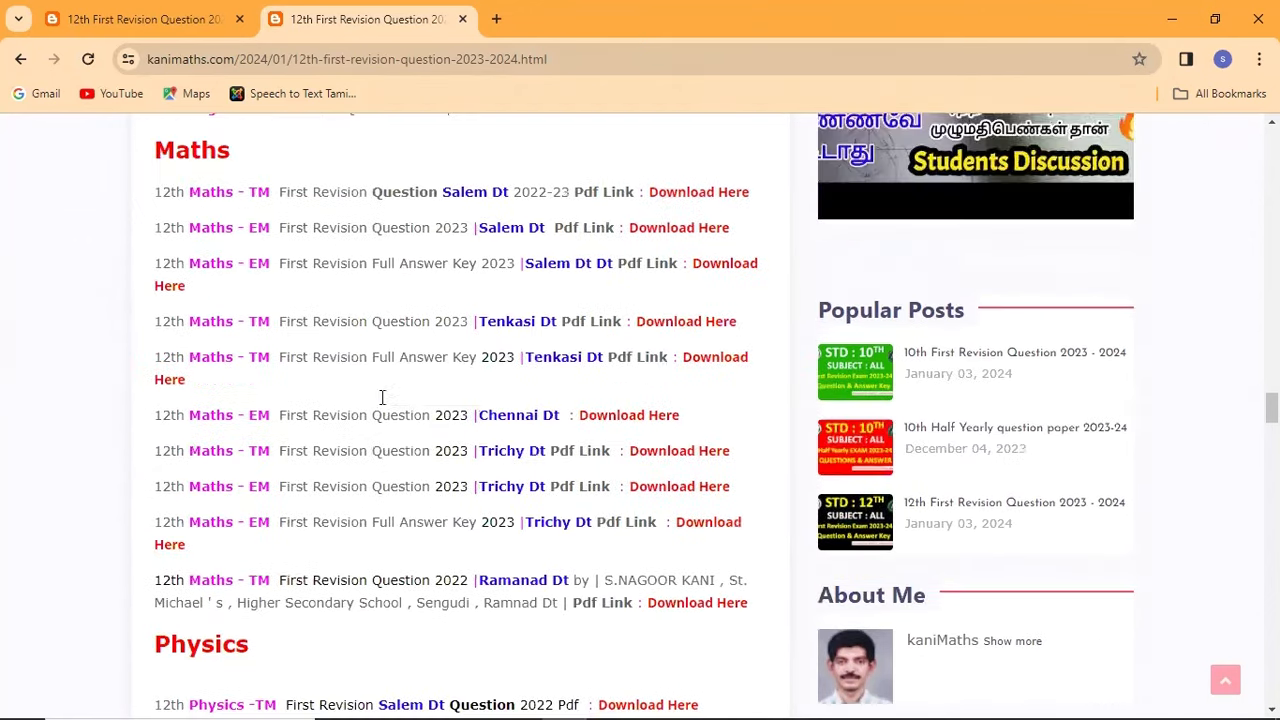
{"action": "scroll", "scroll_direction": "down", "scroll_amount": 3}
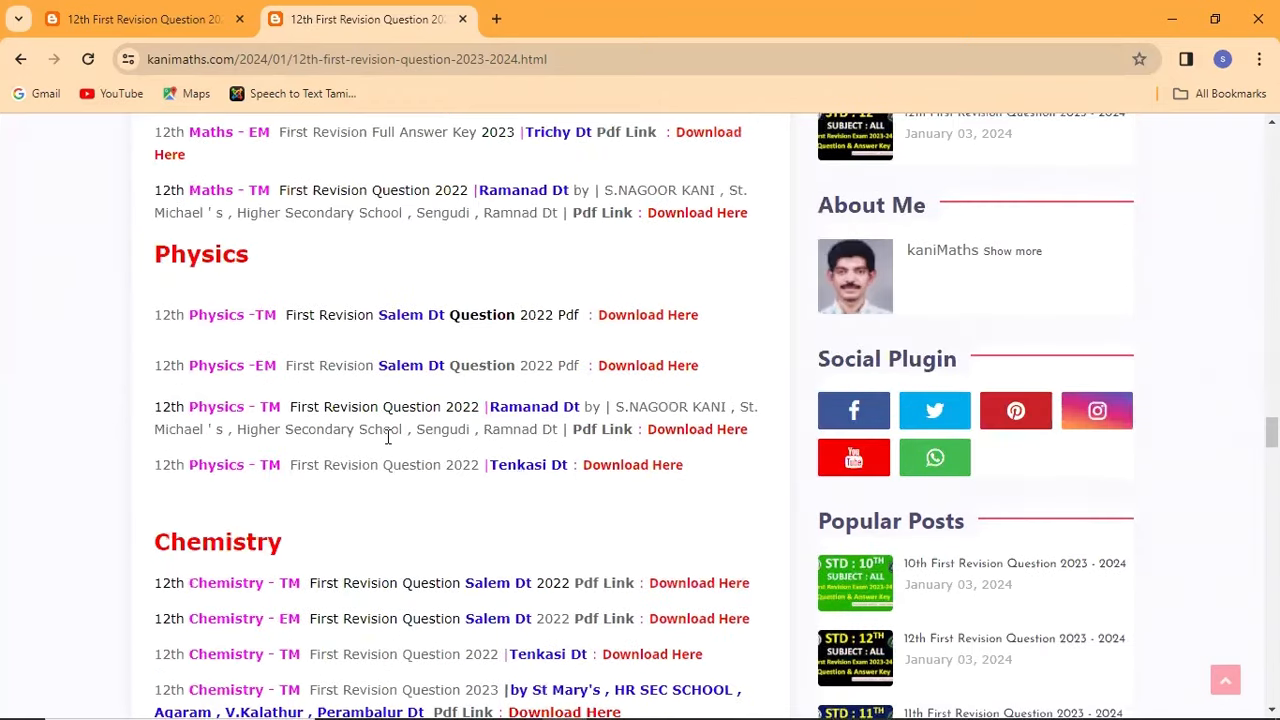
{"action": "scroll", "scroll_direction": "down", "scroll_amount": 3}
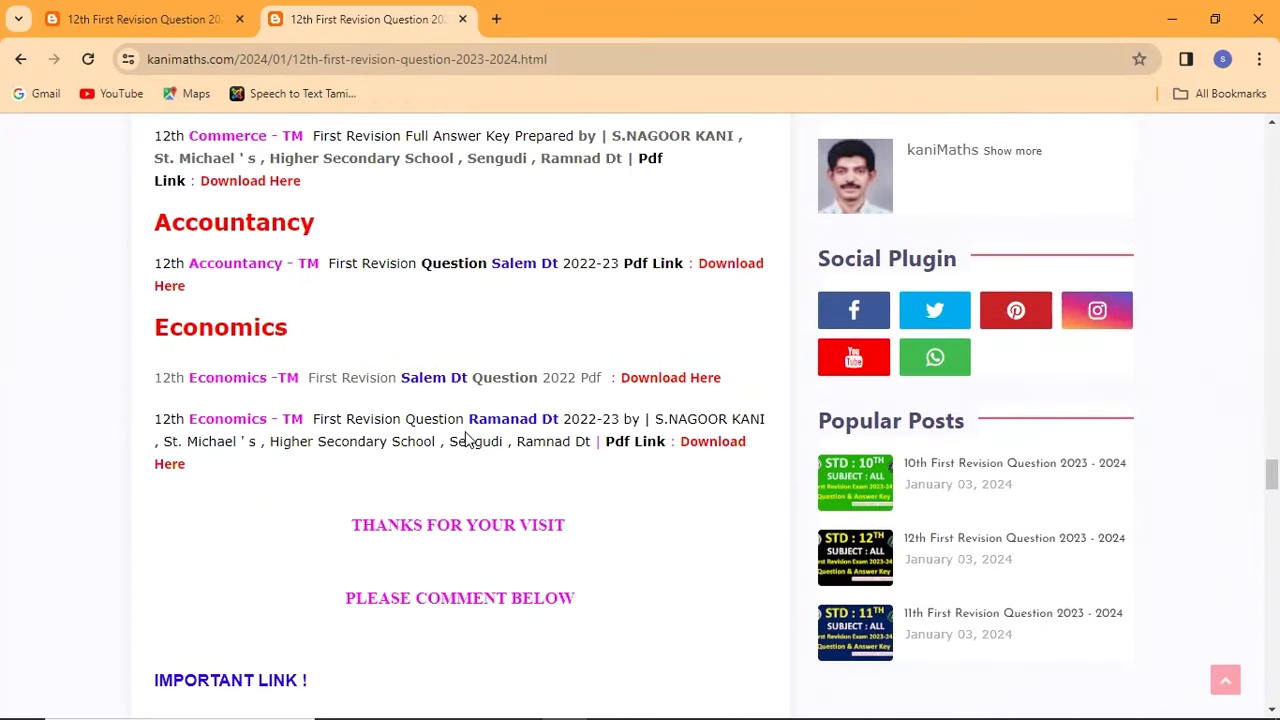
{"action": "mouse_move", "coordinate": [830, 530]}
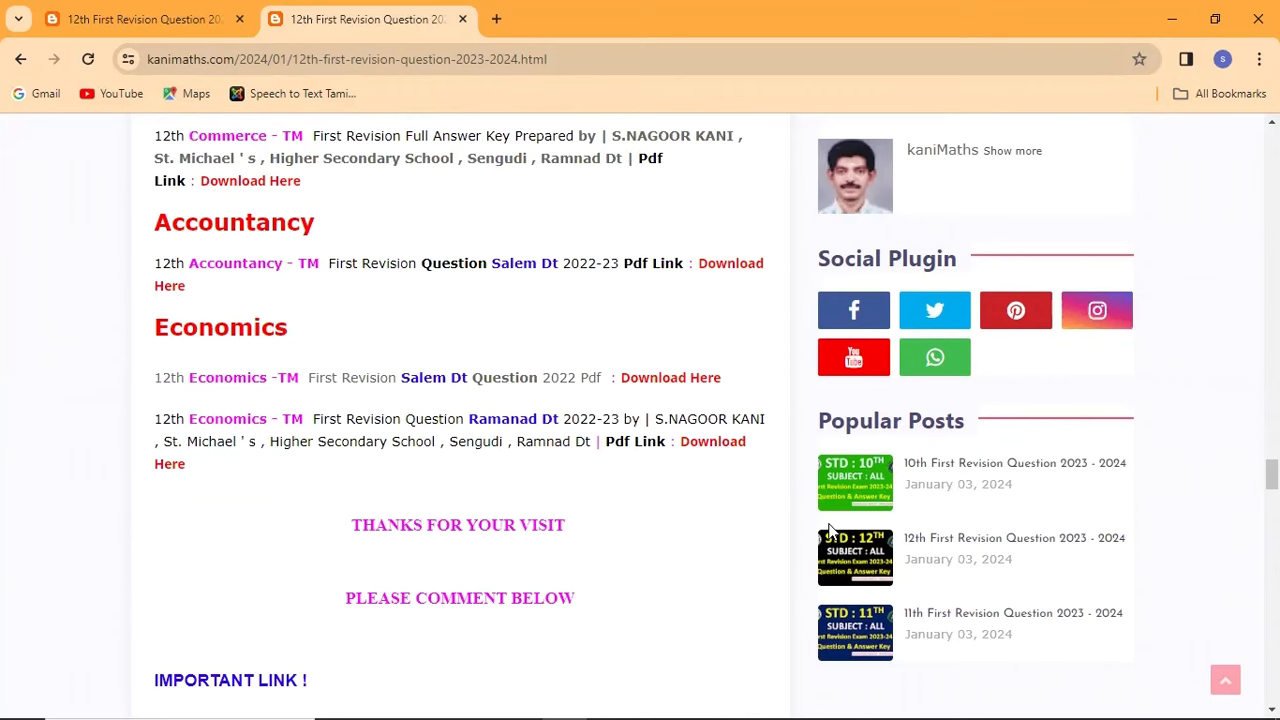
{"action": "mouse_move", "coordinate": [900, 570]}
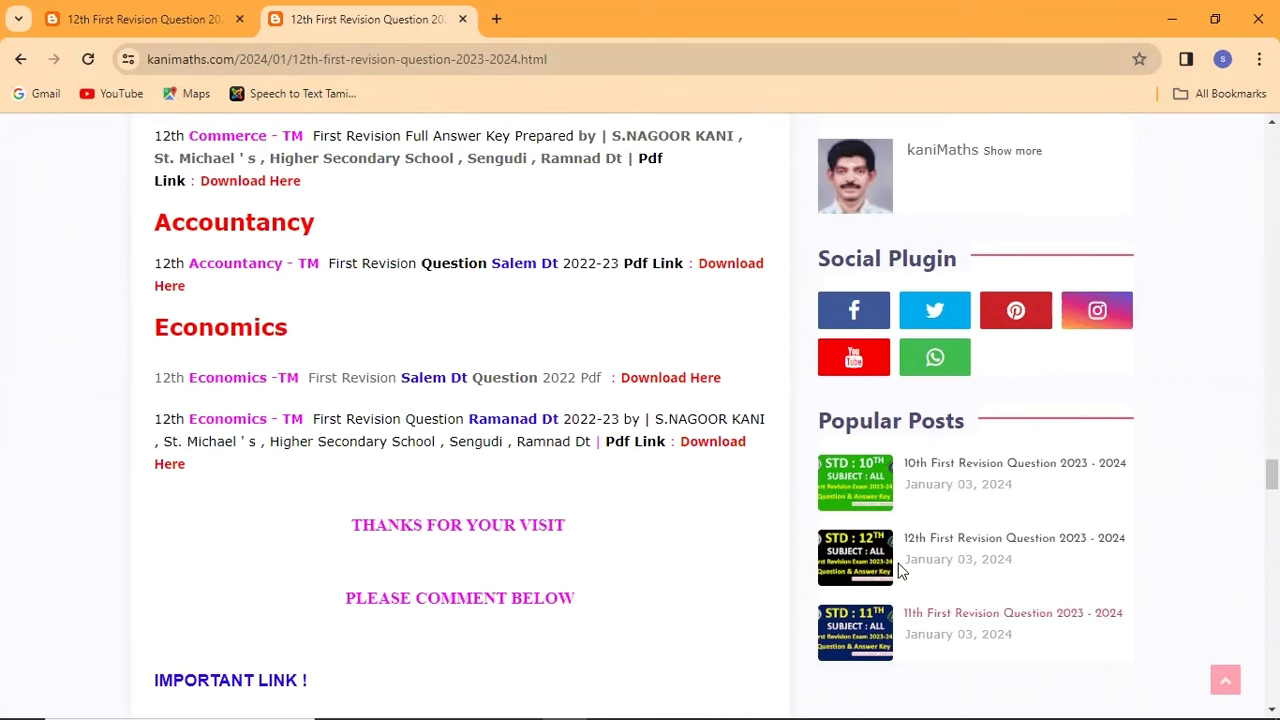